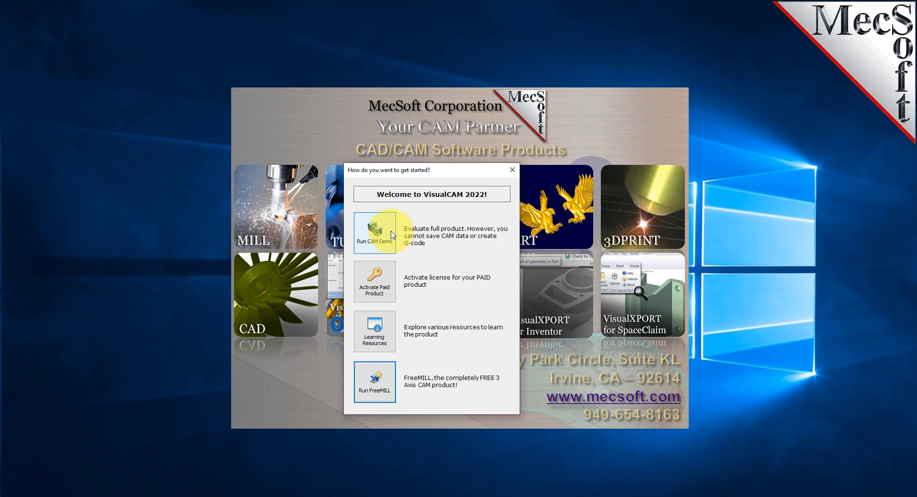
mouse_move(390, 231)
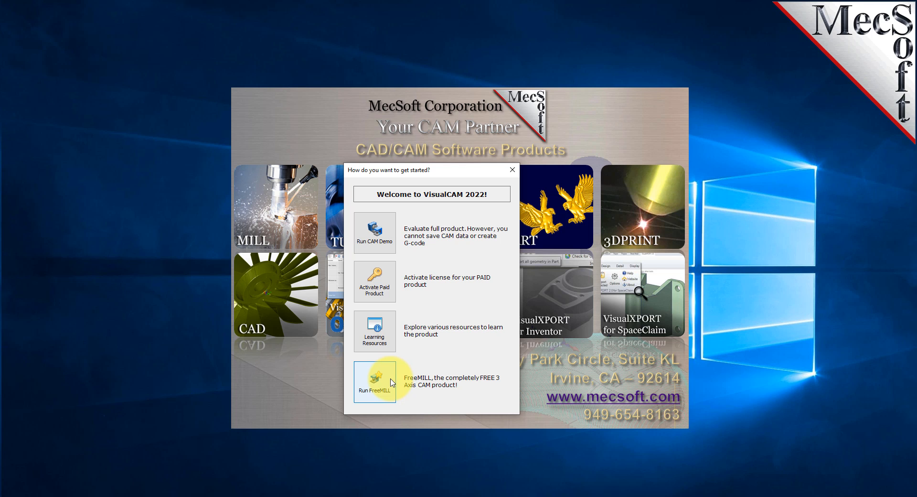
Step: Choose Run FreeMILL instead of the evaluation demo
click(375, 390)
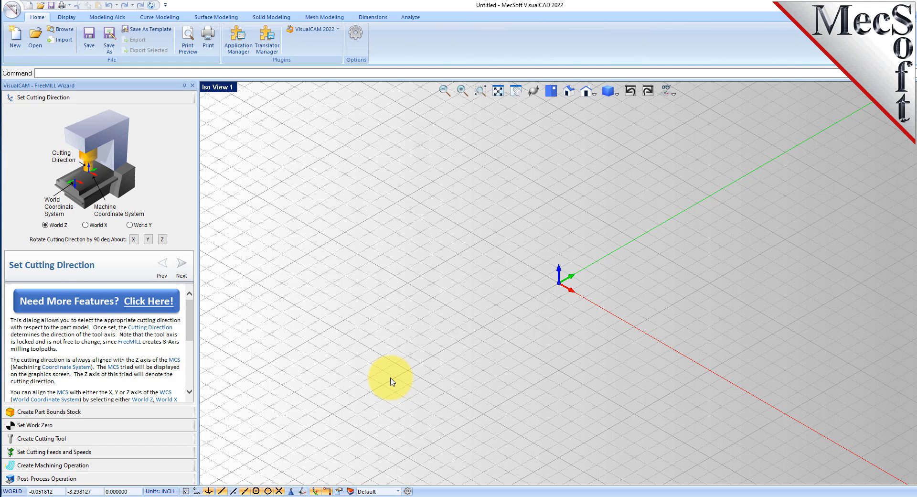
mouse_move(392, 378)
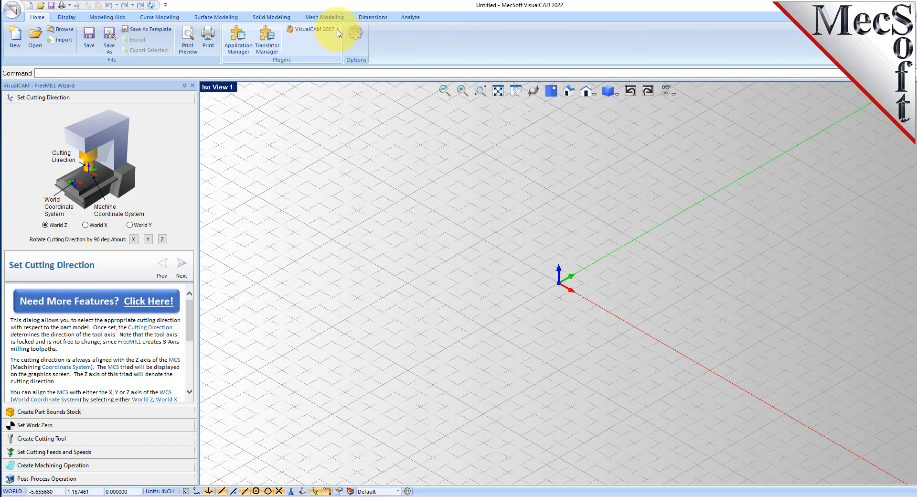
click(336, 30)
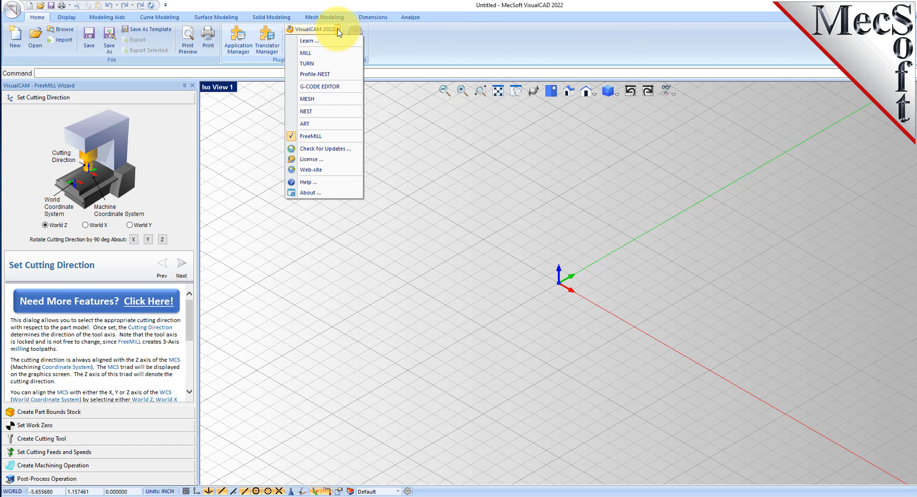
mouse_move(377, 295)
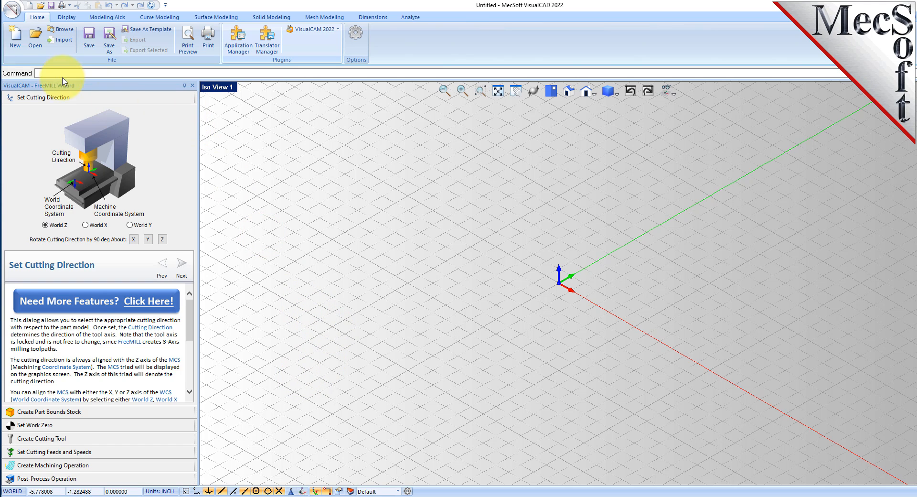
mouse_move(50, 121)
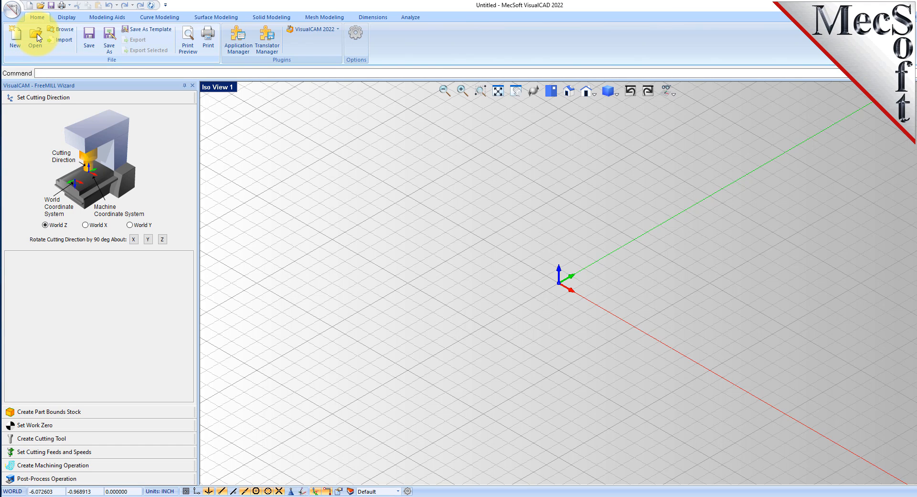
Step: Open the part file FreeMILL-QSG.stp
click(31, 34)
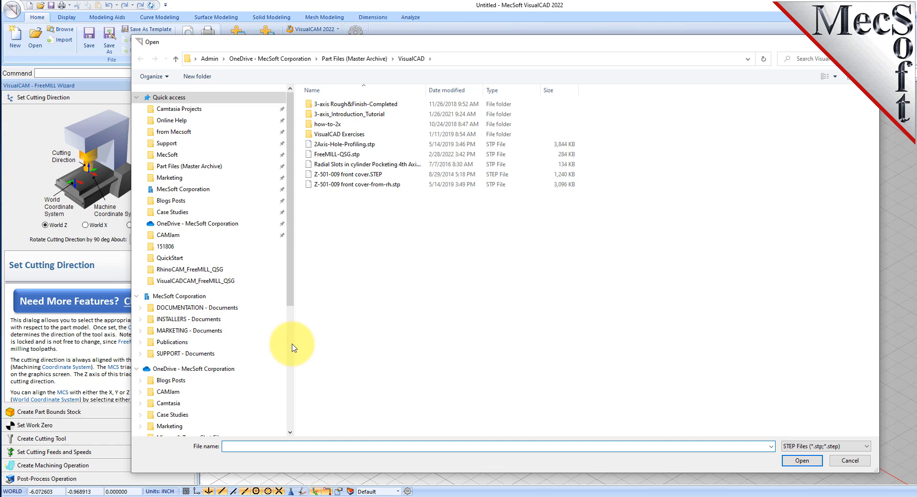
click(336, 154)
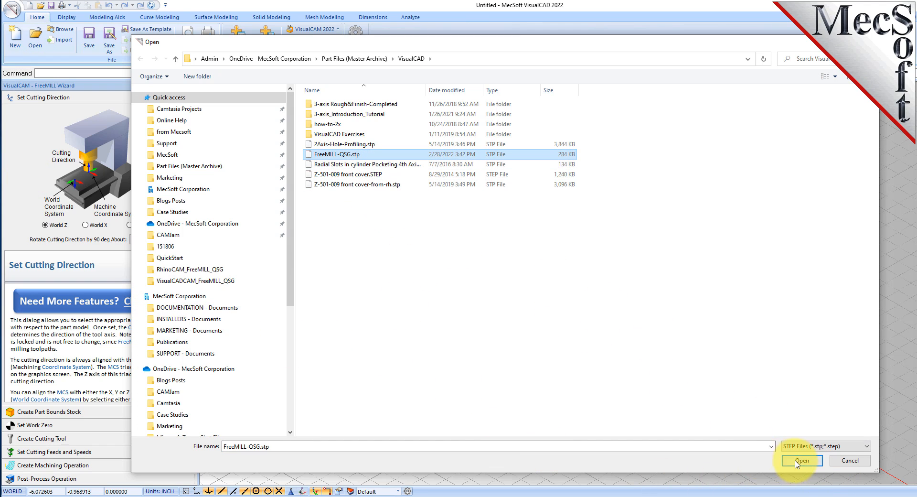
click(802, 460)
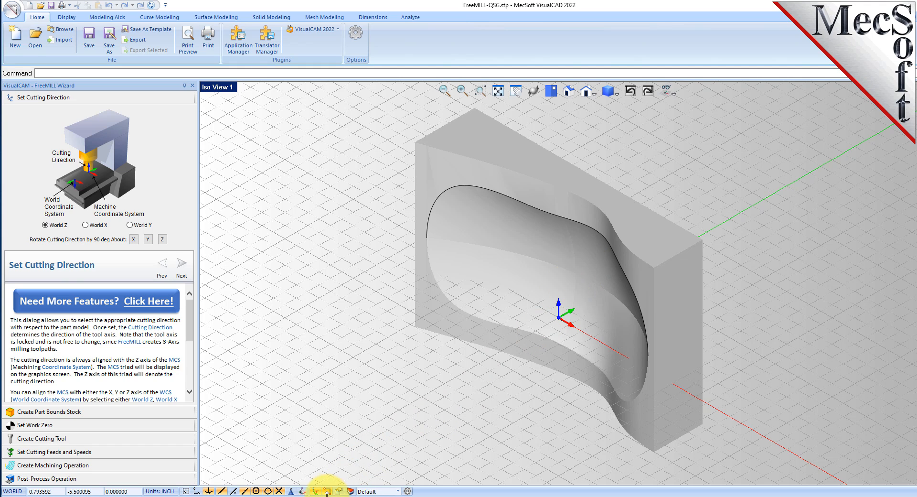
mouse_move(325, 491)
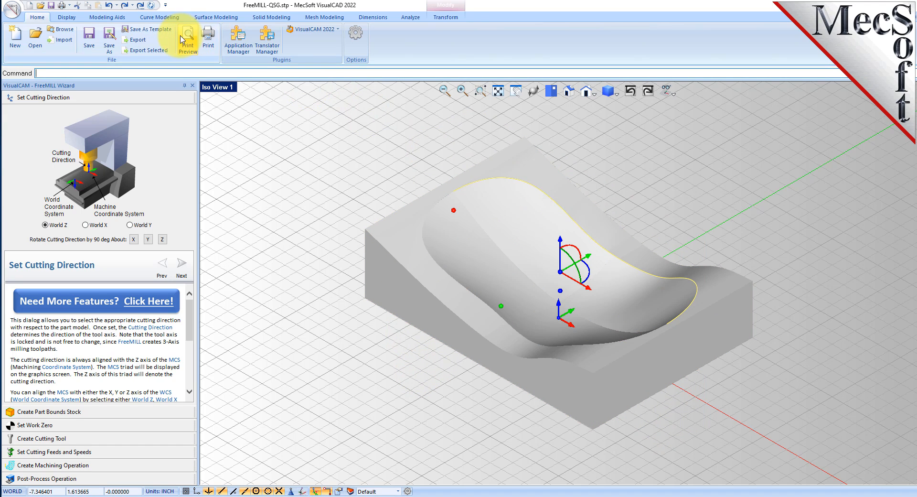
Step: Show the Modeling Aids commands and orbit to look into the part's cavity from above
click(102, 16)
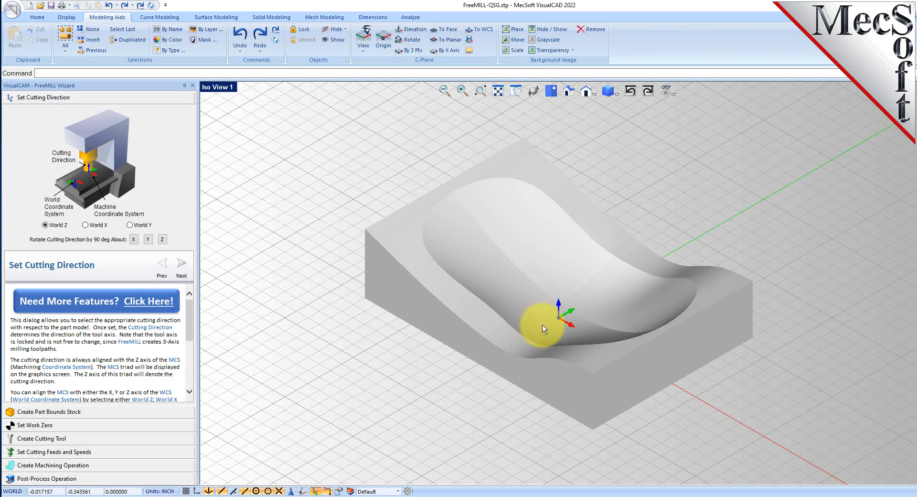
drag(544, 328, 544, 316)
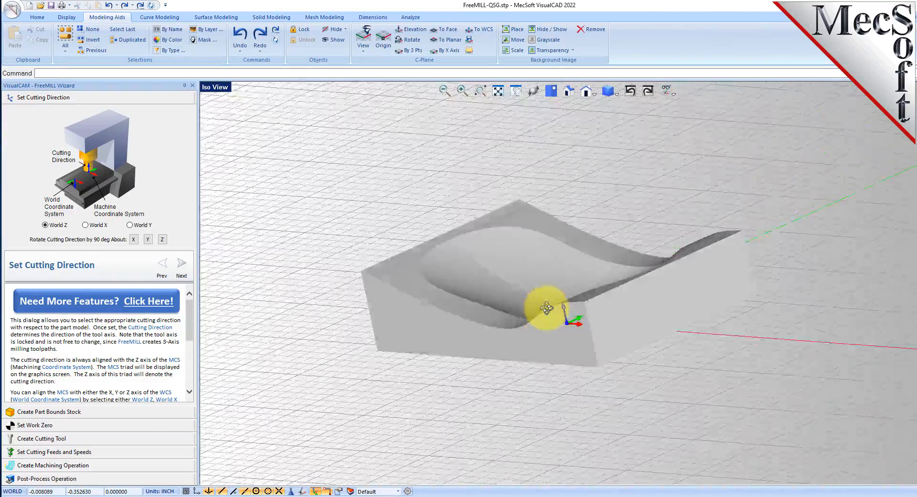
drag(550, 310, 571, 328)
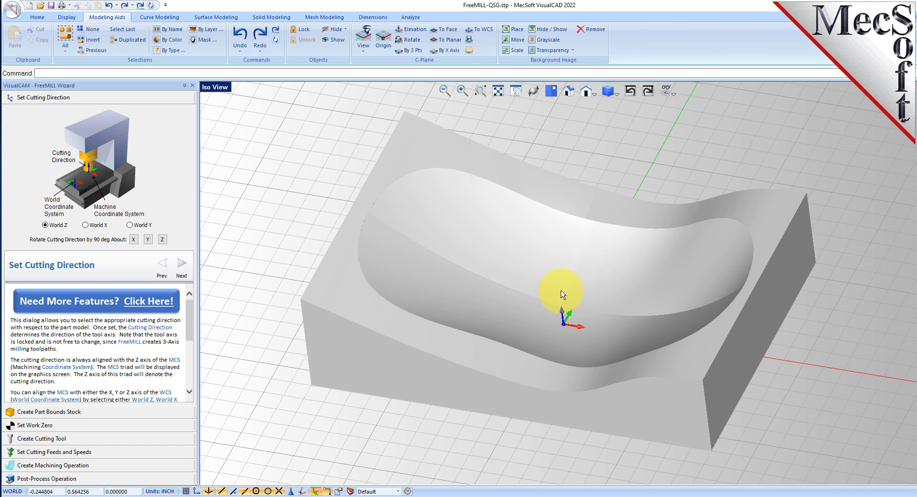
mouse_move(269, 289)
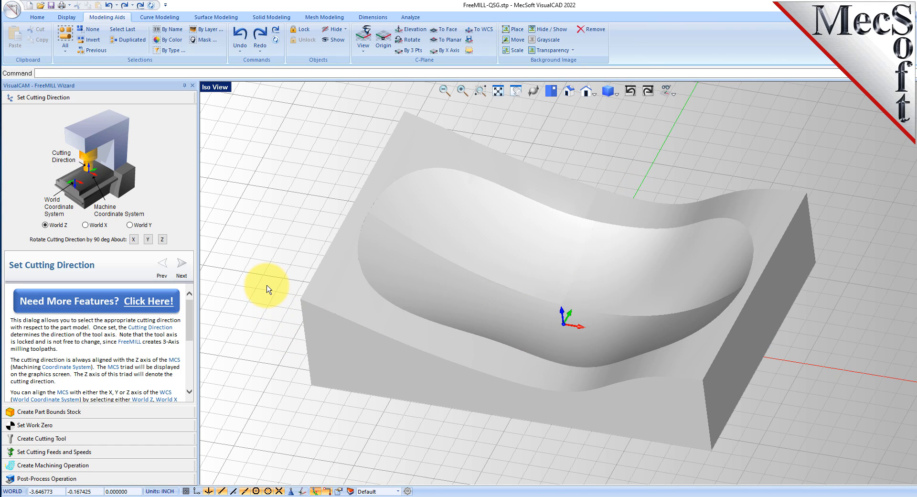
mouse_move(72, 118)
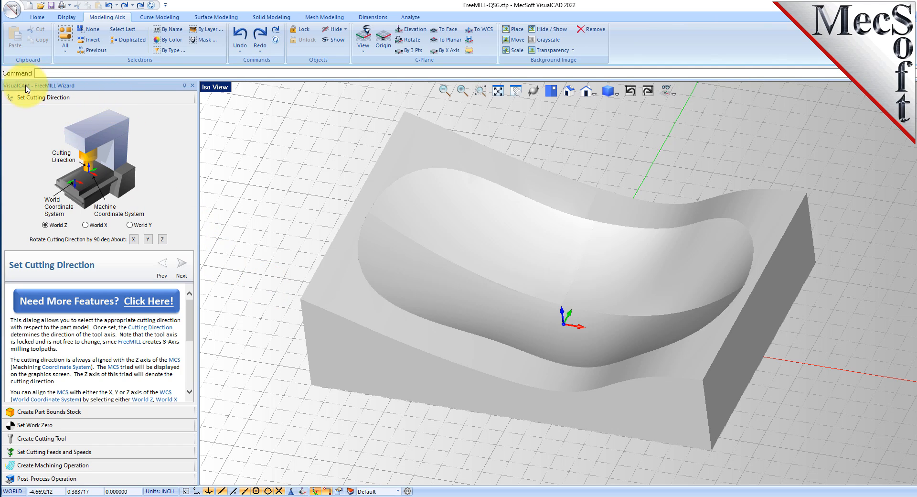
mouse_move(158, 138)
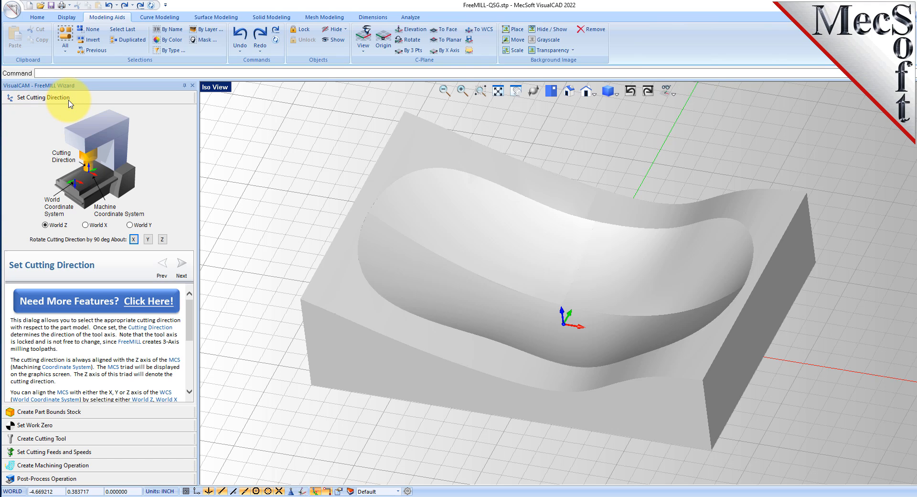
mouse_move(247, 278)
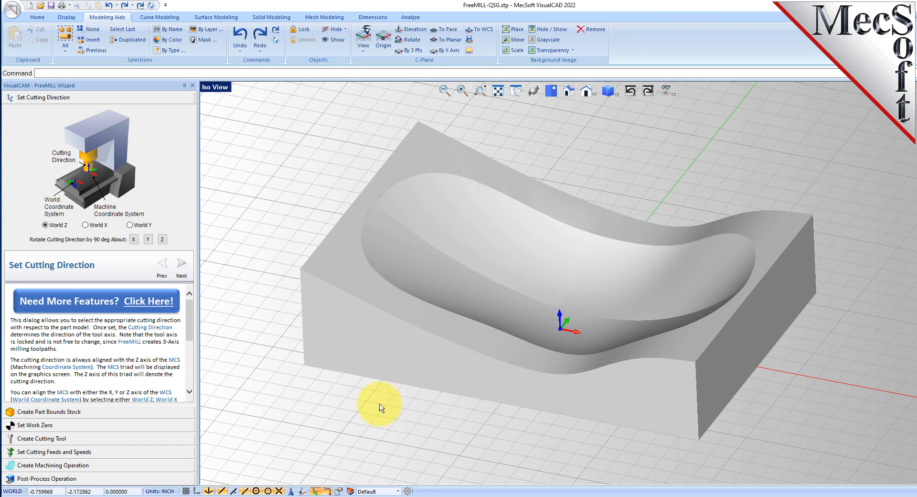
mouse_move(588, 321)
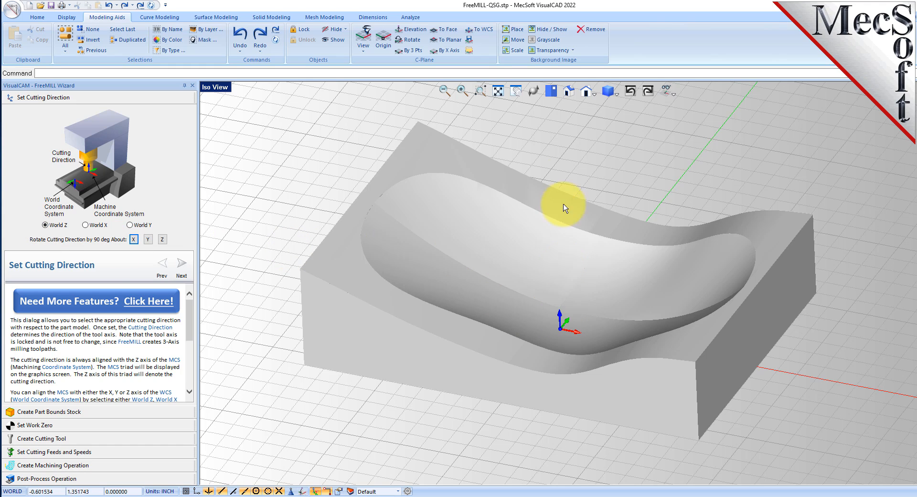
mouse_move(276, 393)
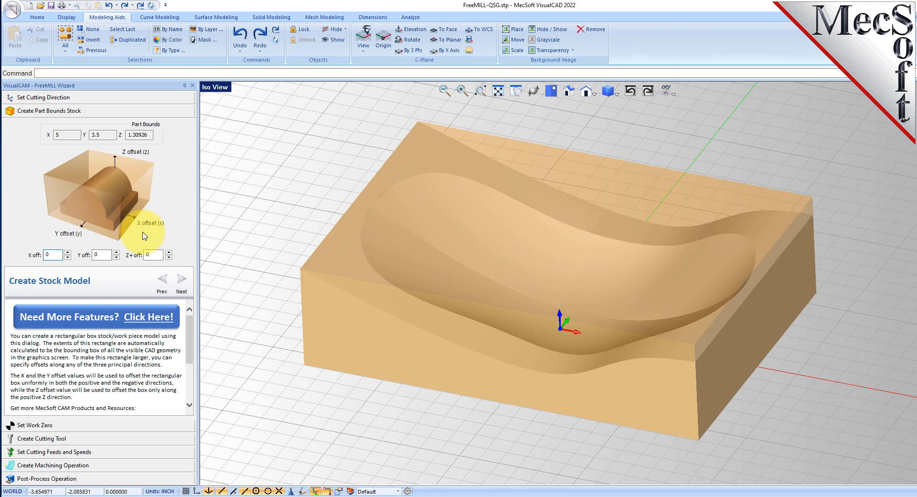
Step: Enter a 0.1 Z+ stock offset and orbit to view the raised stock top
click(67, 134)
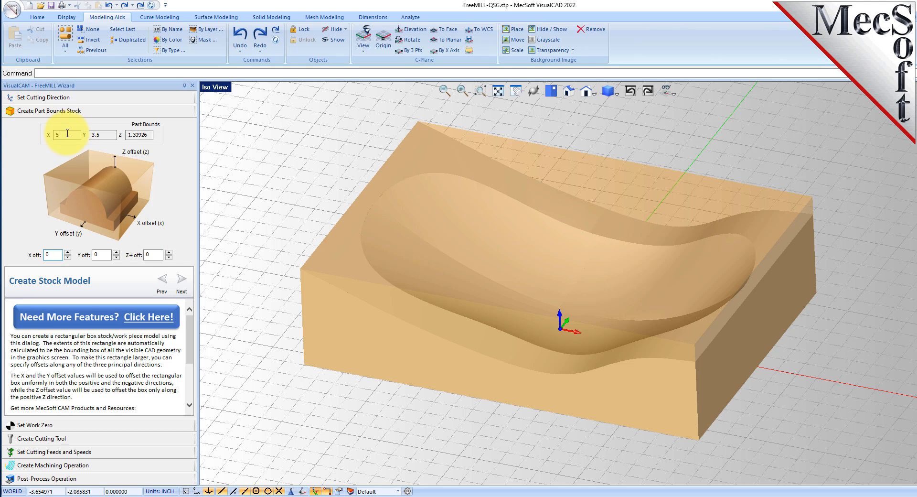
click(102, 135)
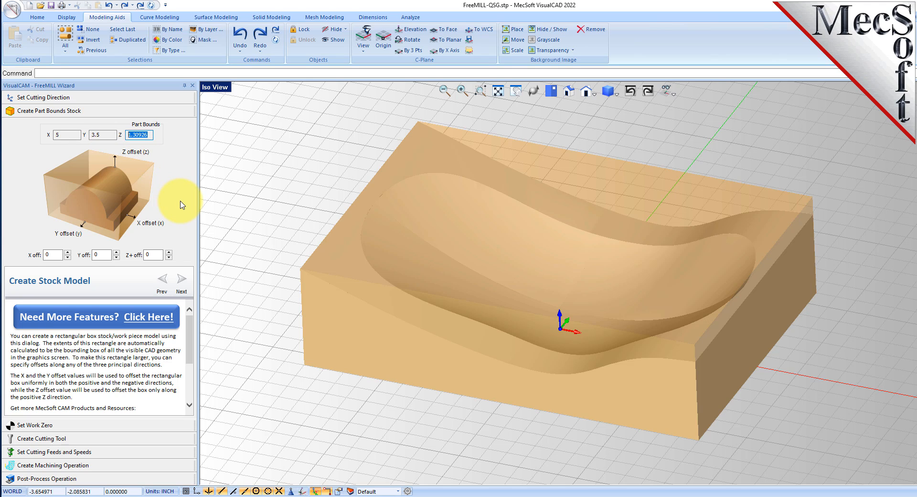
mouse_move(175, 206)
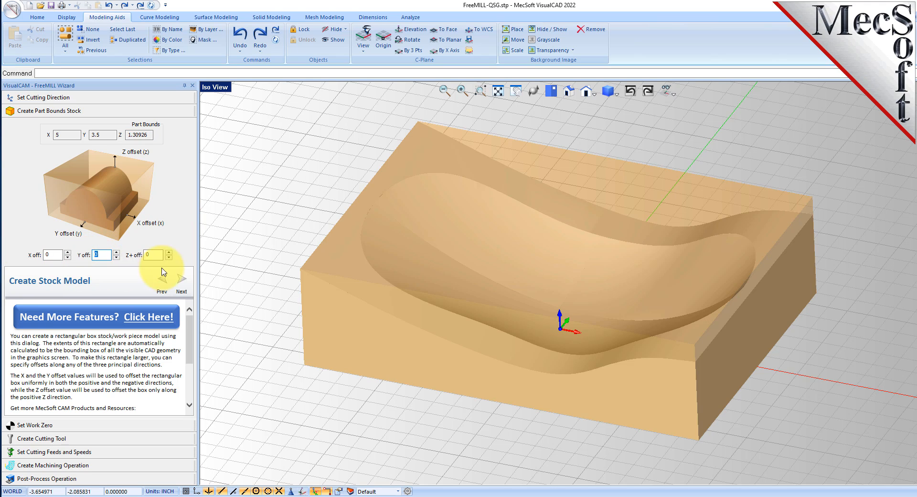
text(0.1)
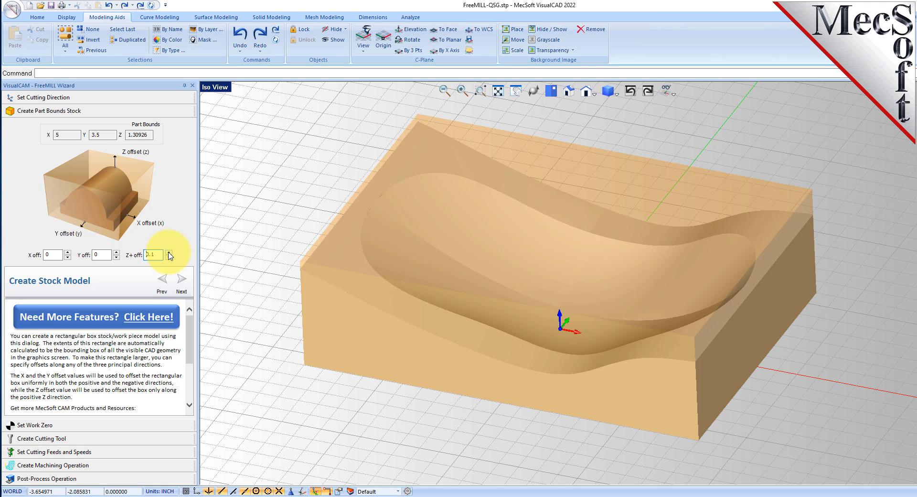
mouse_move(460, 300)
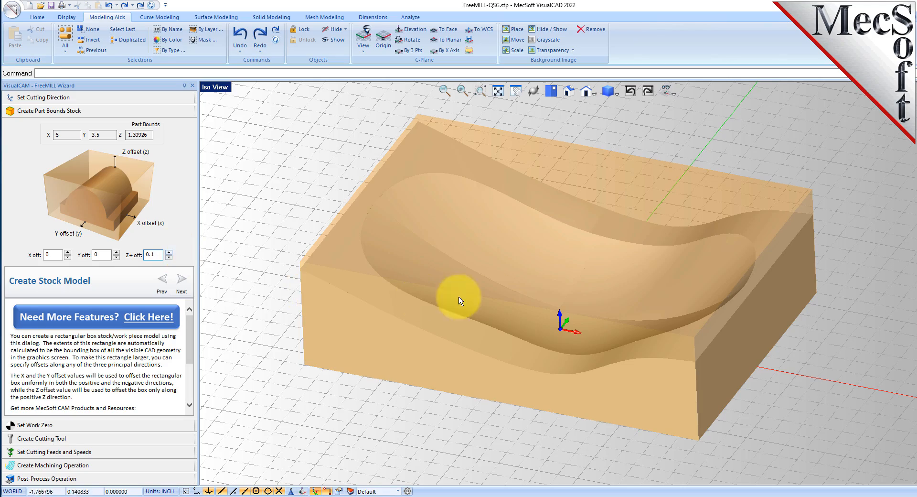
drag(459, 300, 225, 106)
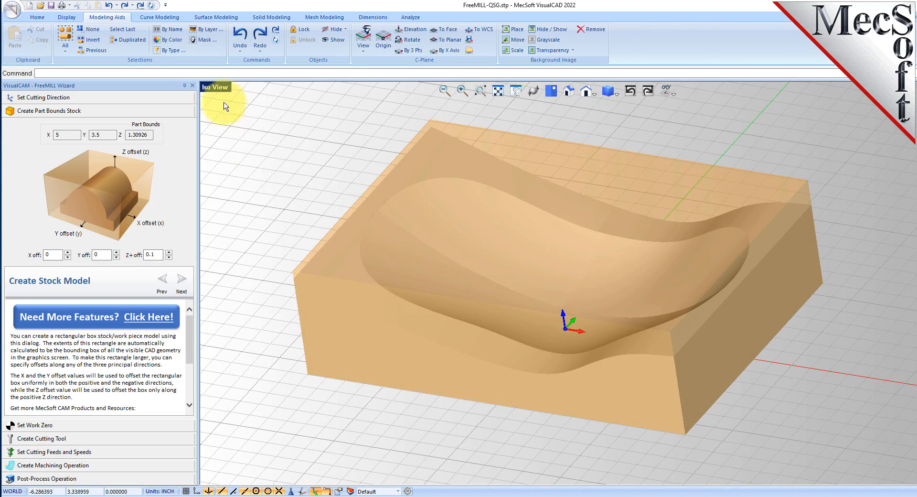
mouse_move(256, 205)
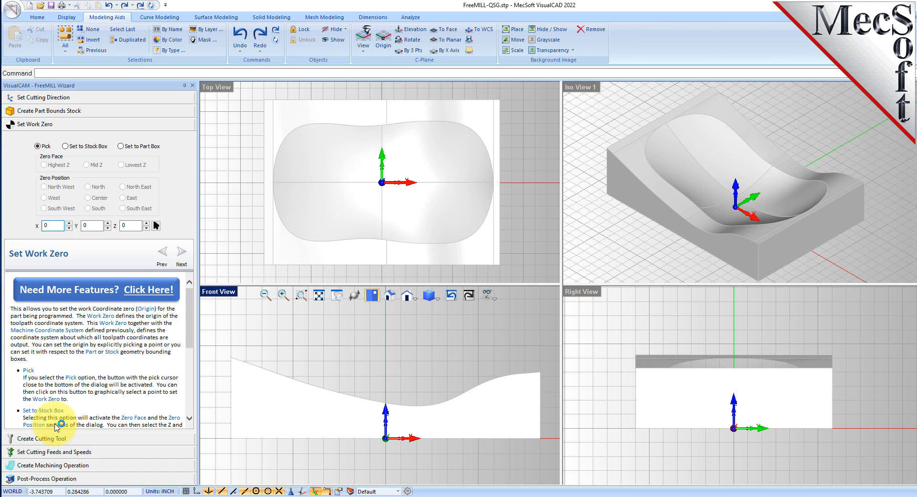
Step: Set work zero to the stock box, lowest Z face, south-west position
click(48, 226)
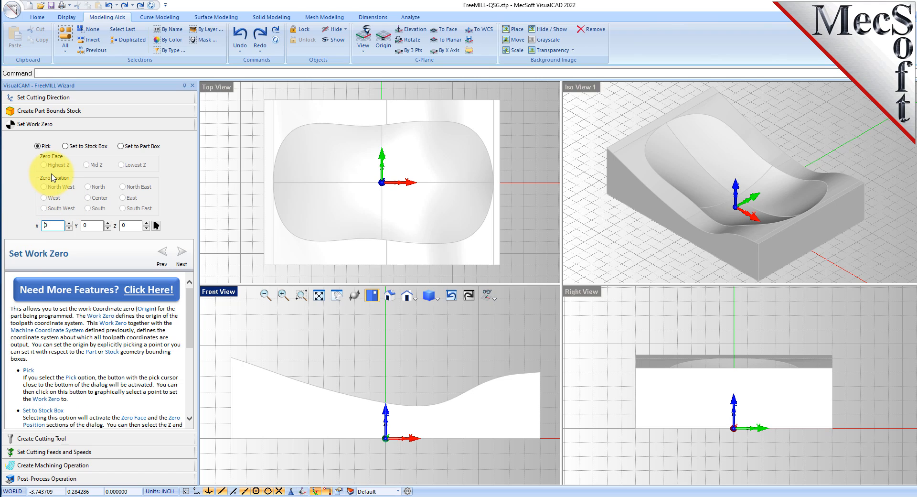
click(65, 146)
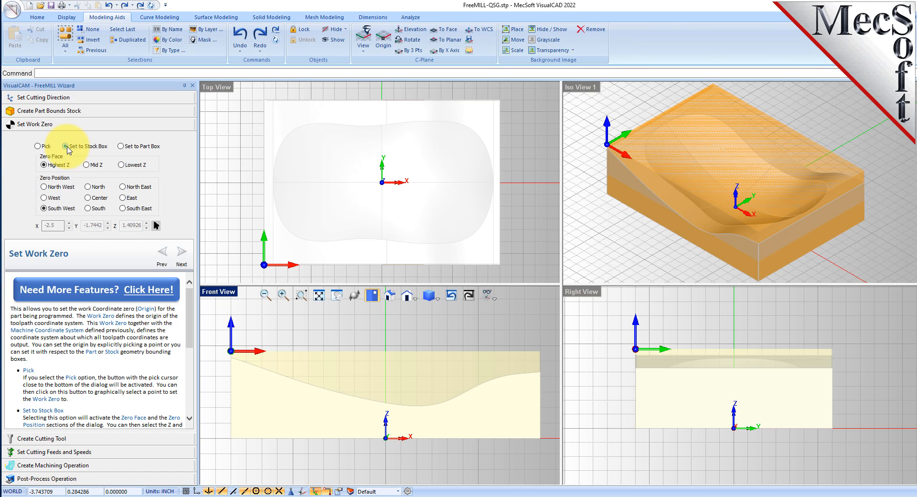
click(124, 146)
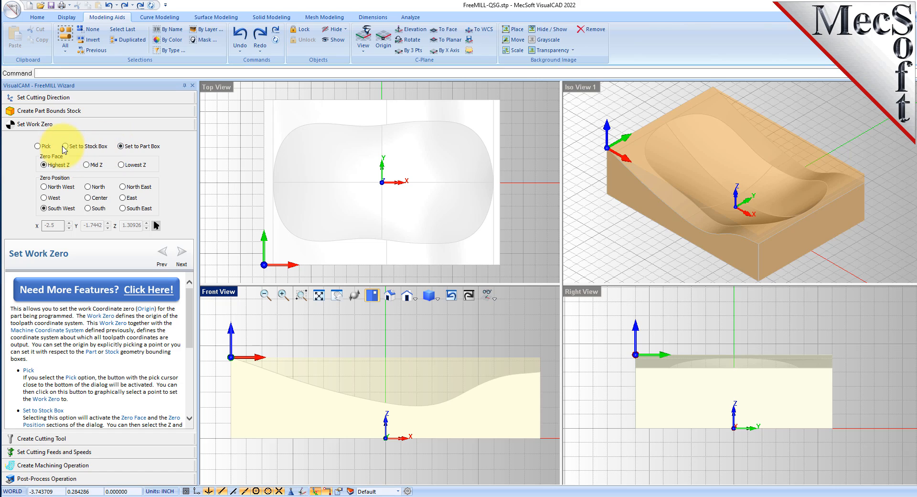
click(63, 146)
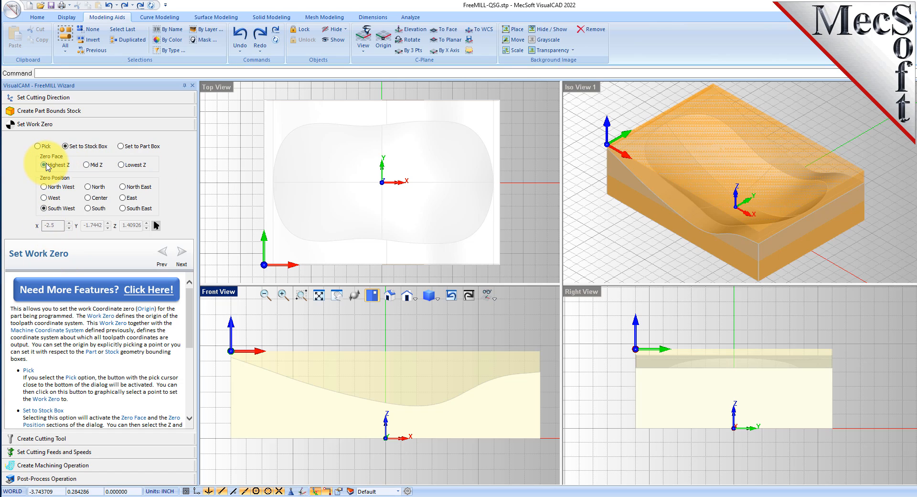
click(86, 164)
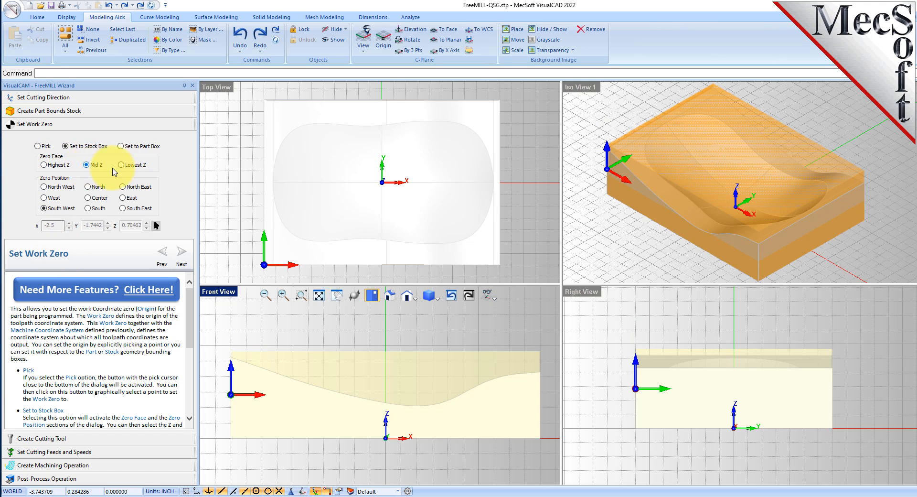
click(122, 164)
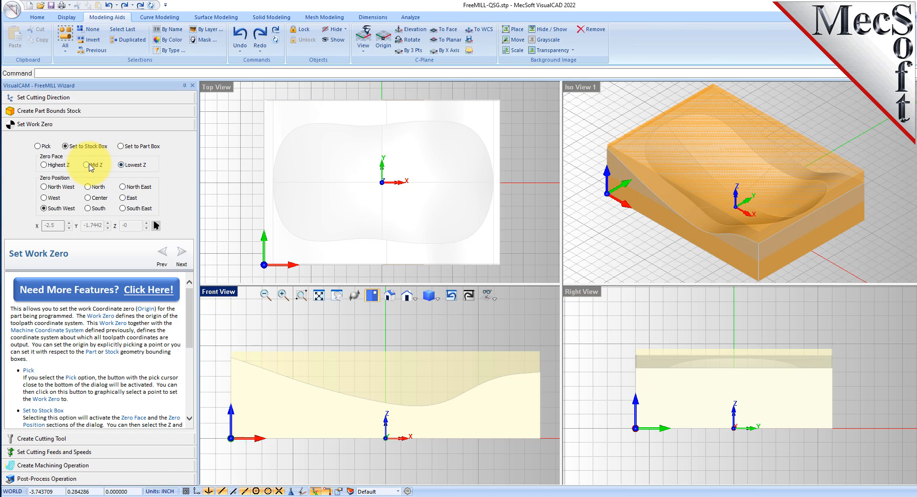
click(38, 164)
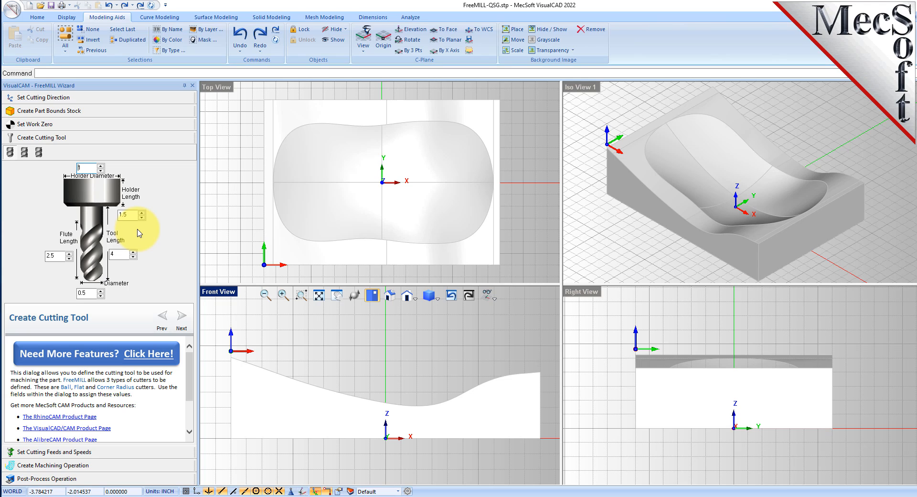
mouse_move(161, 212)
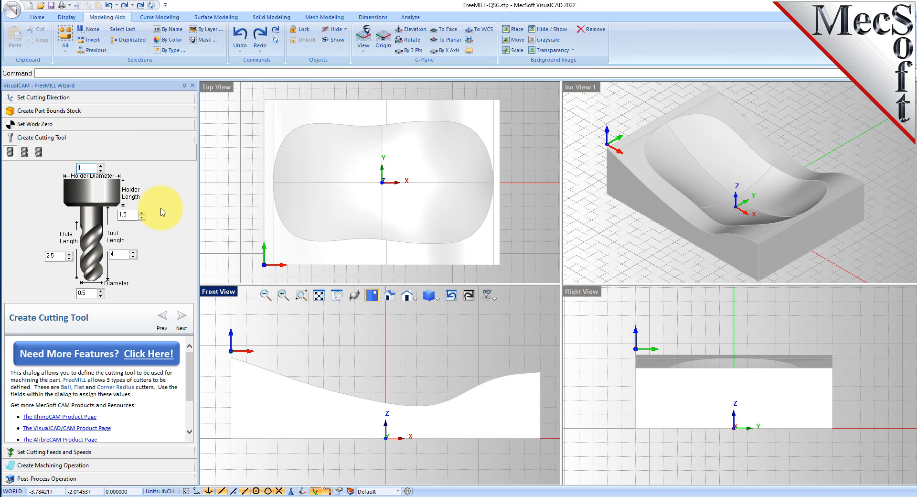
mouse_move(167, 211)
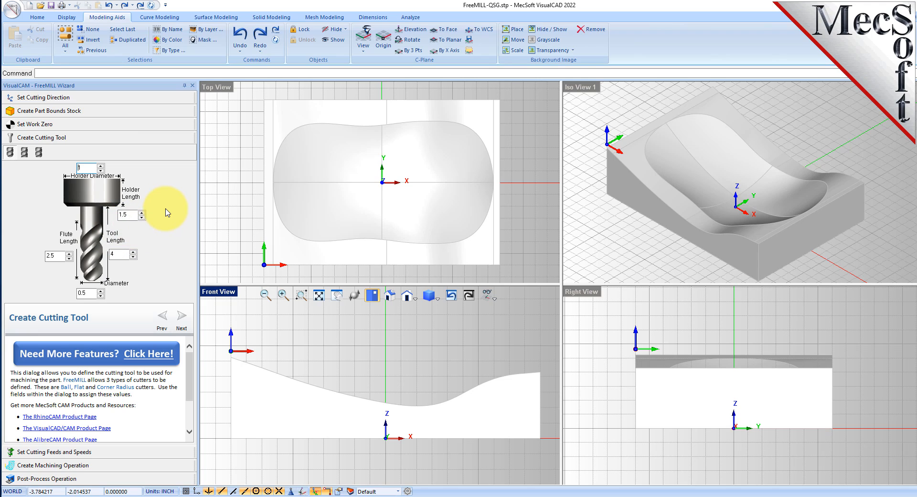
Step: Give the cutter 0.75 diameter, 4 flute length and 5 tool length
click(87, 293)
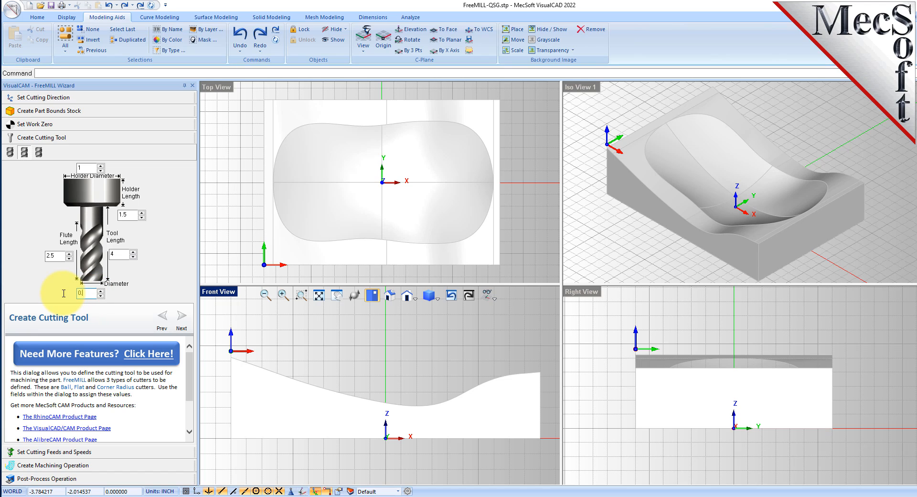
text(0.75)
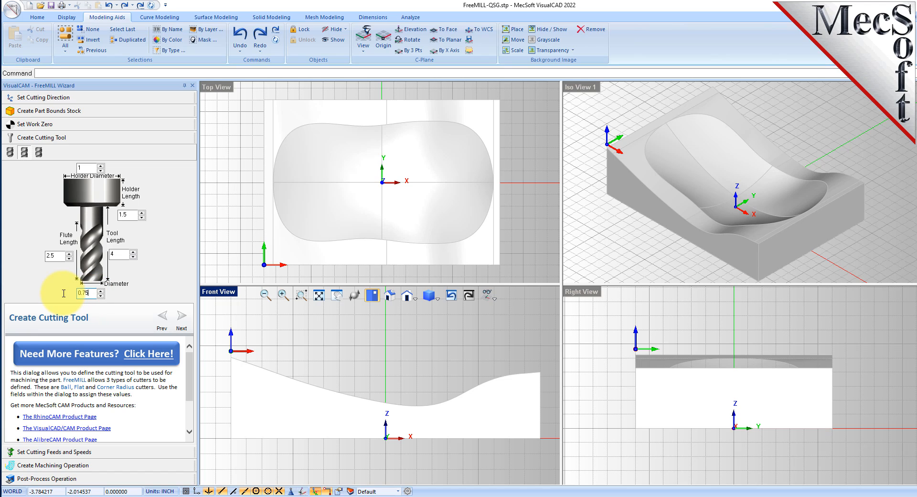
click(53, 256)
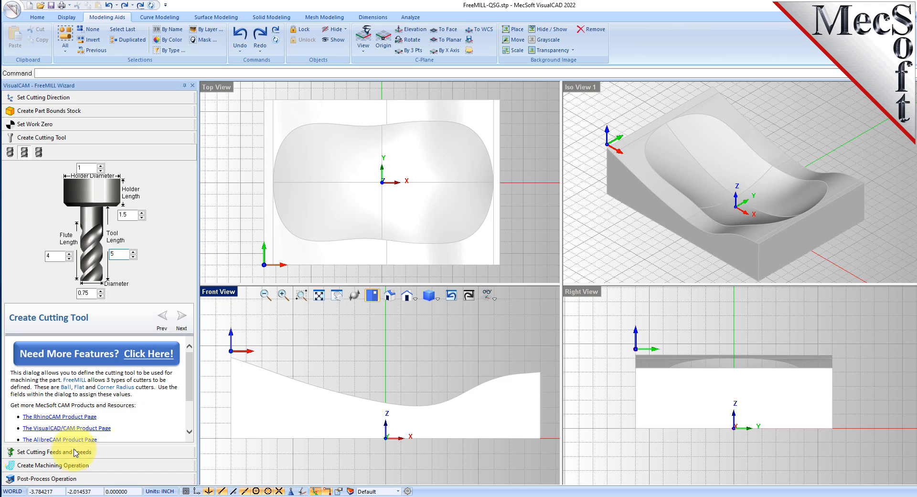
click(57, 448)
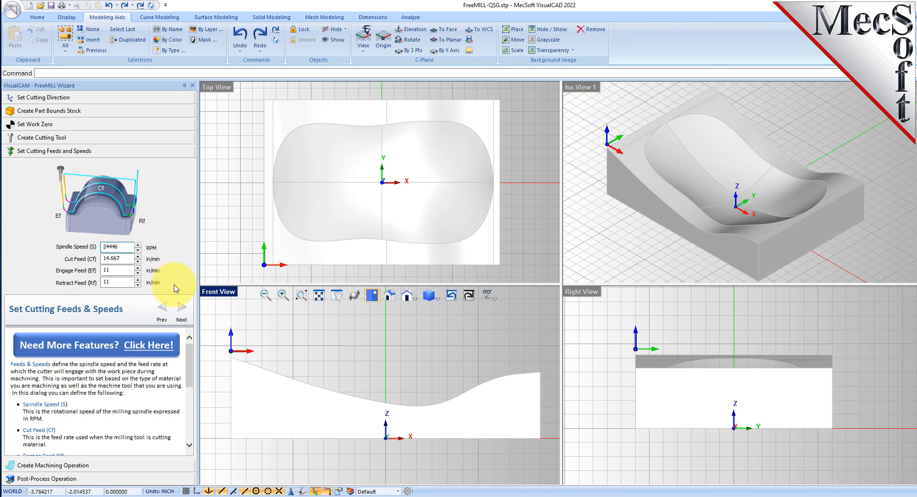
Step: Keep the suggested 24446 RPM spindle speed and 14.667 in/min cut feed
click(117, 247)
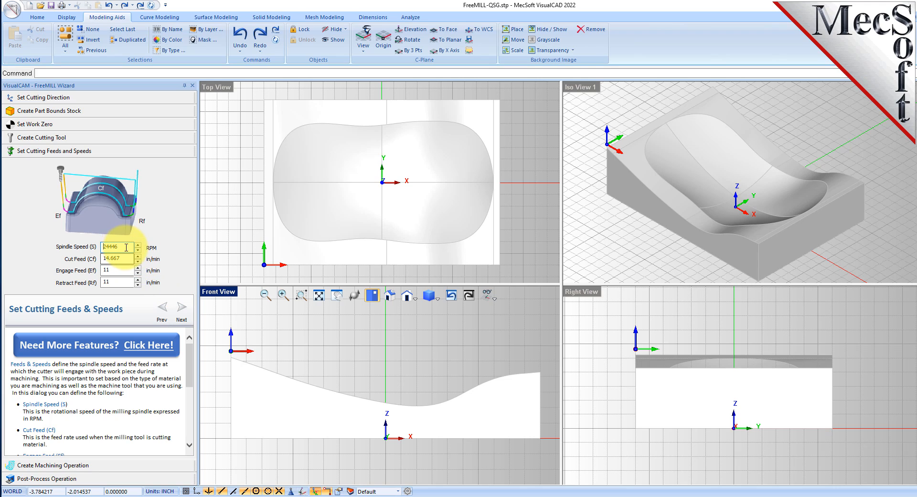
click(116, 258)
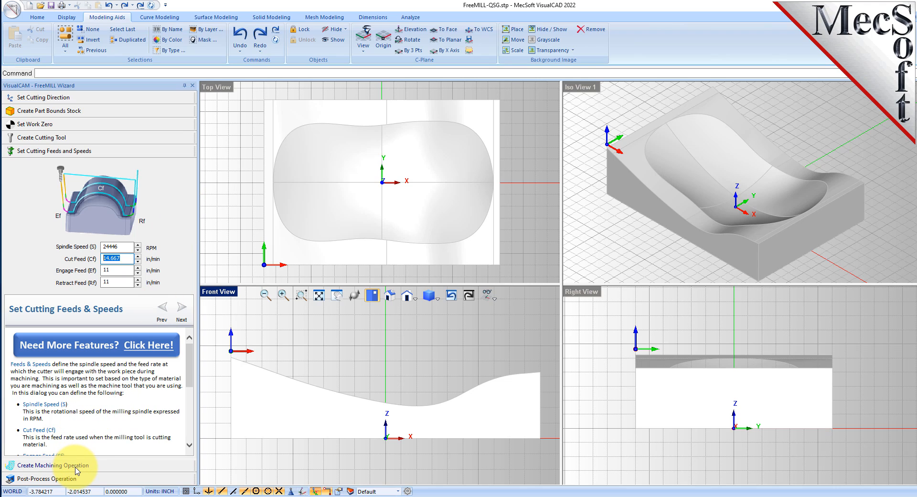
mouse_move(119, 471)
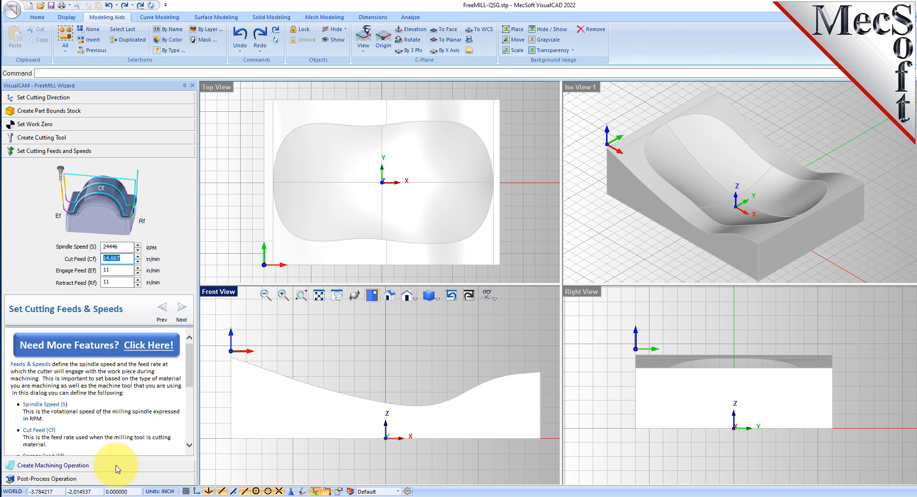
mouse_move(111, 470)
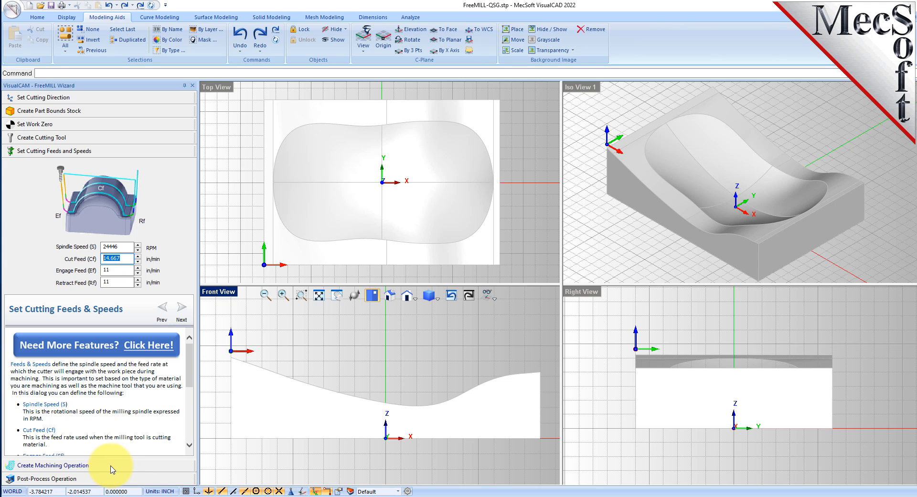
click(49, 466)
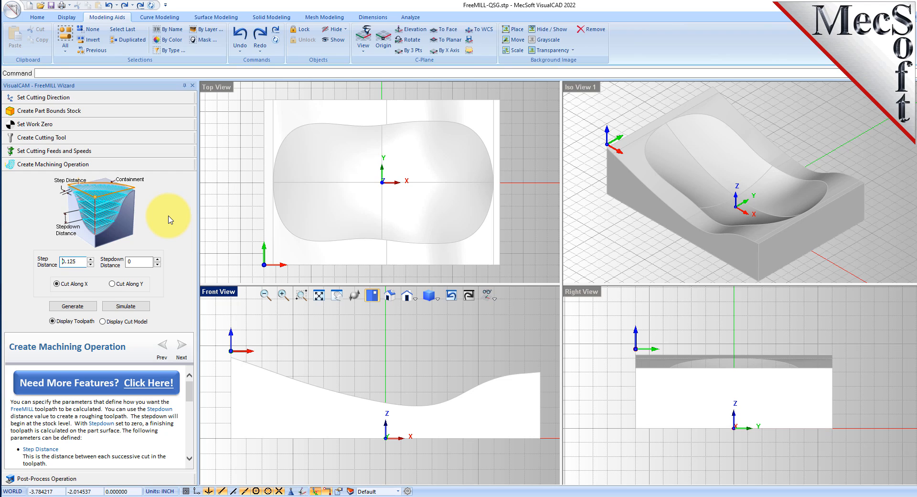
Step: Generate the roughing toolpath with 0.5 step distance, then regenerate with 0.125 stepdown
click(53, 284)
text(0.375)
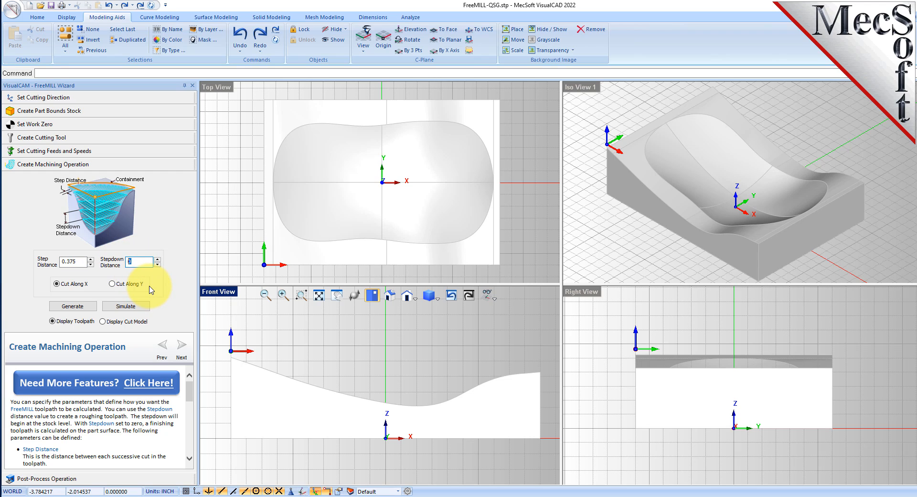
text(0.5)
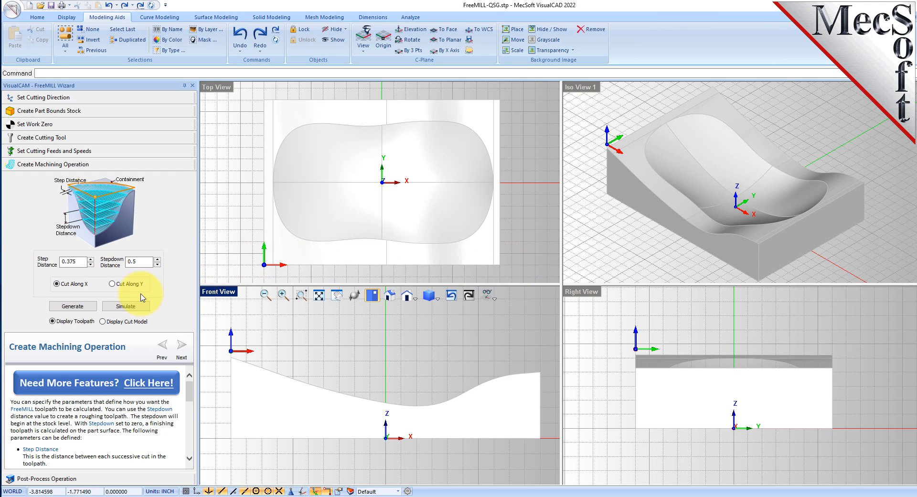
click(72, 306)
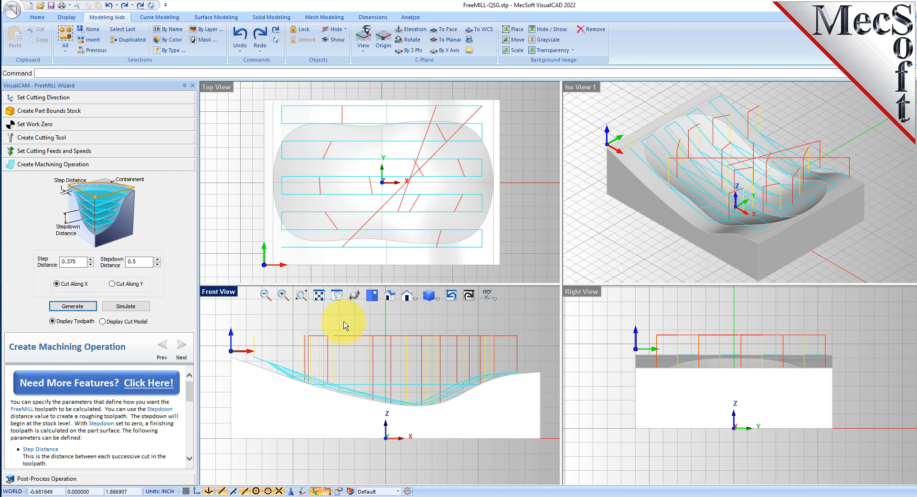
click(136, 262)
text(0.25)
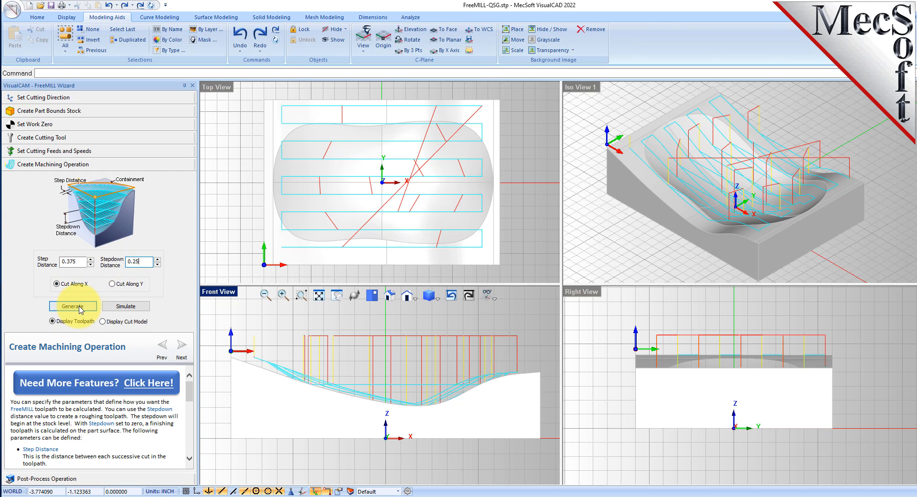
click(72, 305)
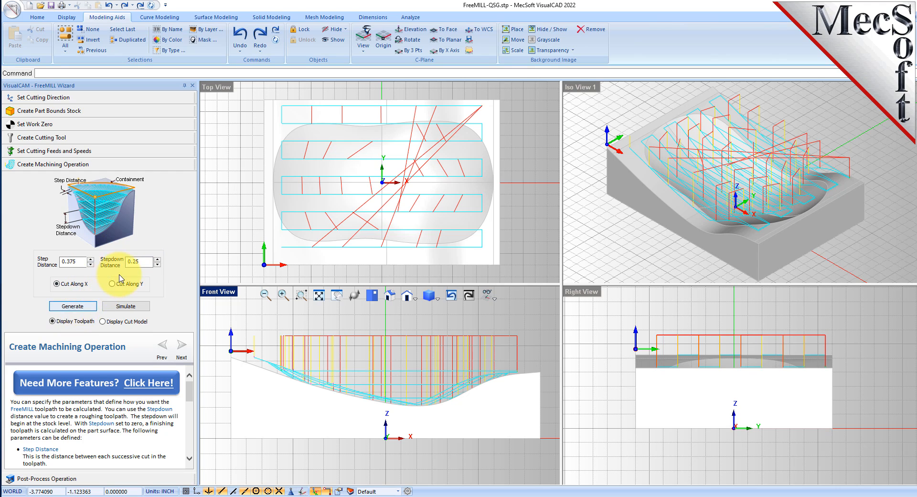
text(0.125)
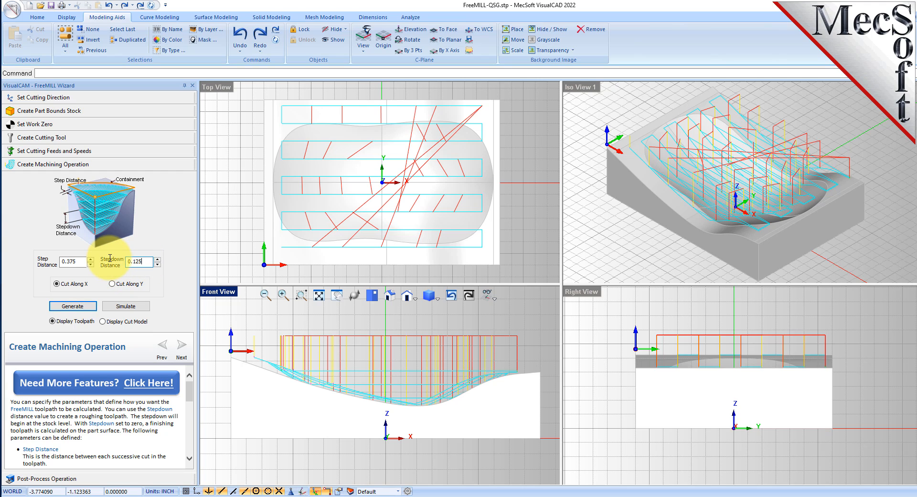
click(72, 306)
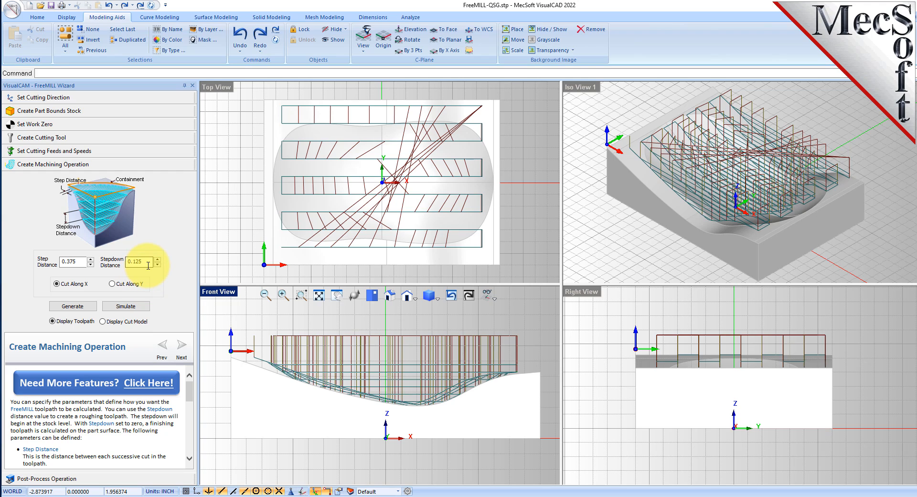
Step: Regenerate the toolpath with a 0.25 step distance
click(70, 262)
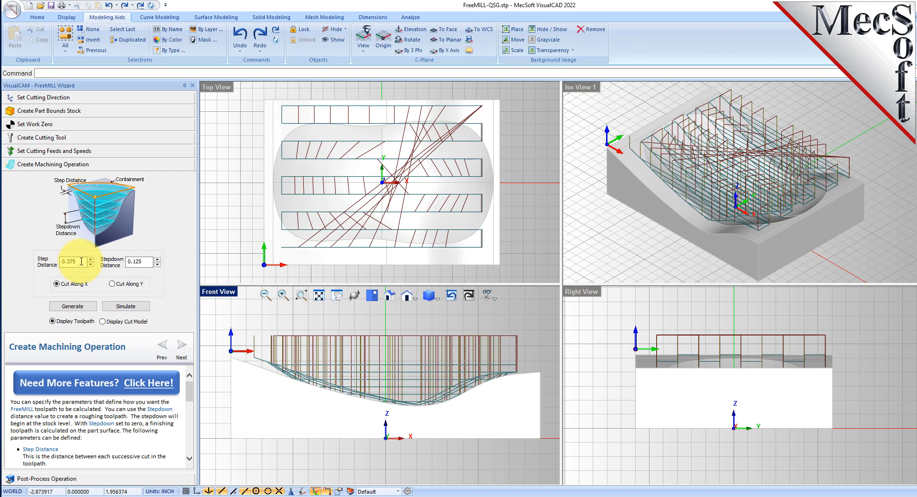
text(0.25)
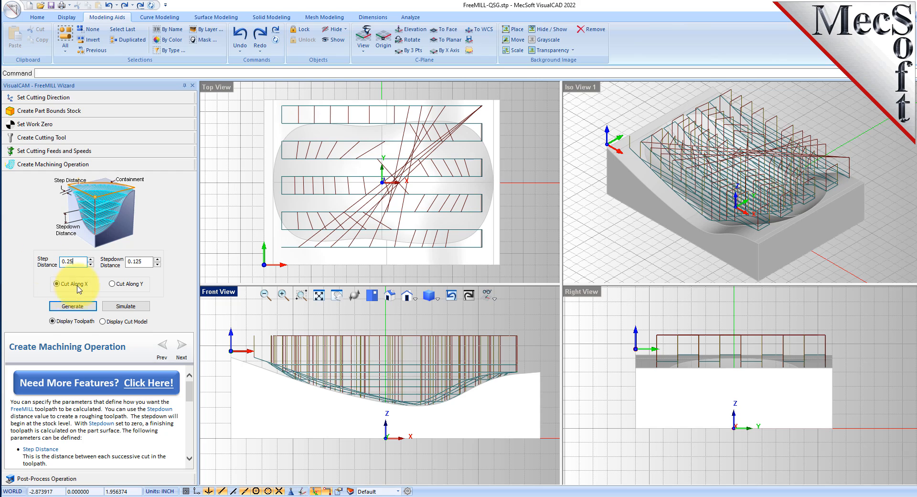
click(72, 306)
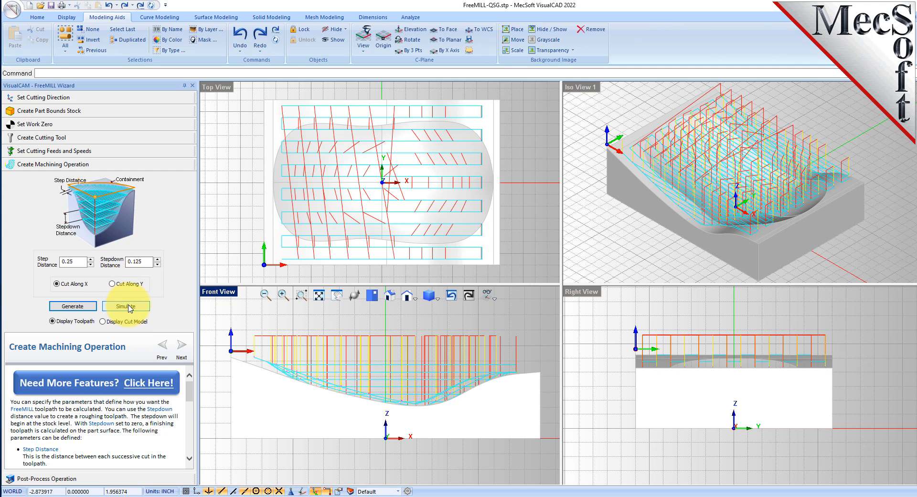
Step: Simulate the roughing cut, orbit to inspect it, then display the toolpath lines
click(126, 306)
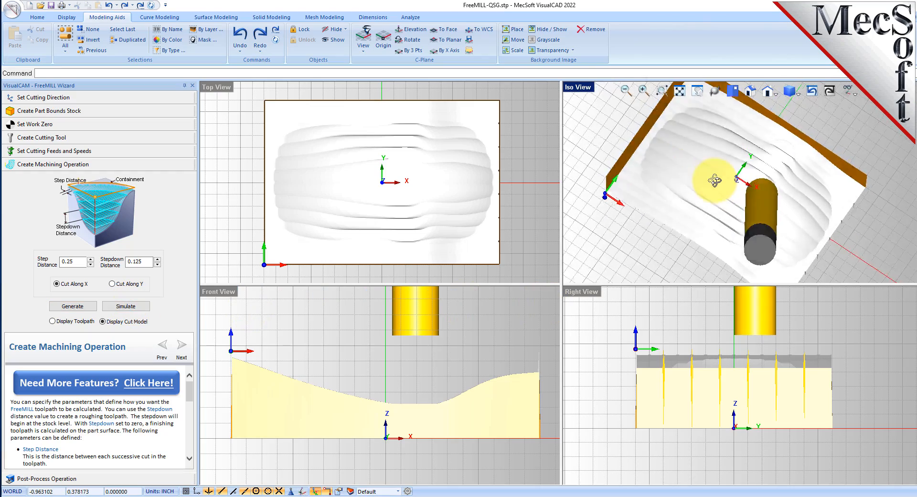
drag(714, 182, 725, 158)
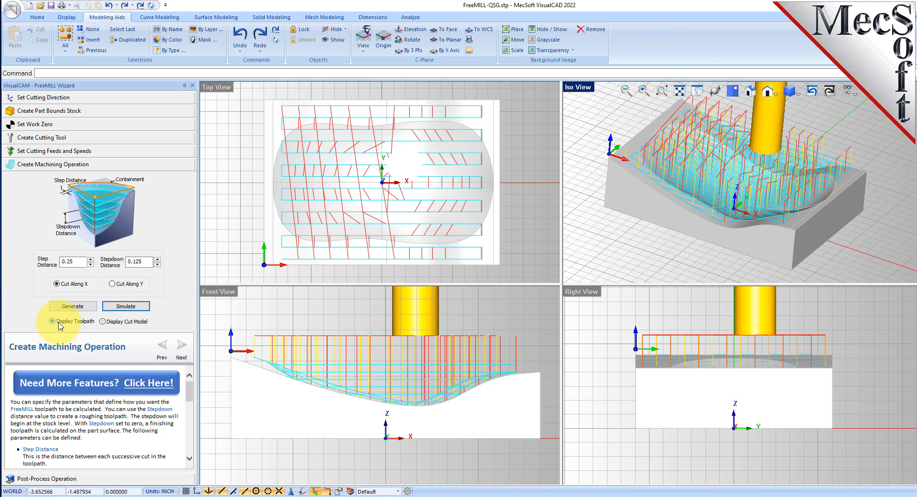
click(102, 321)
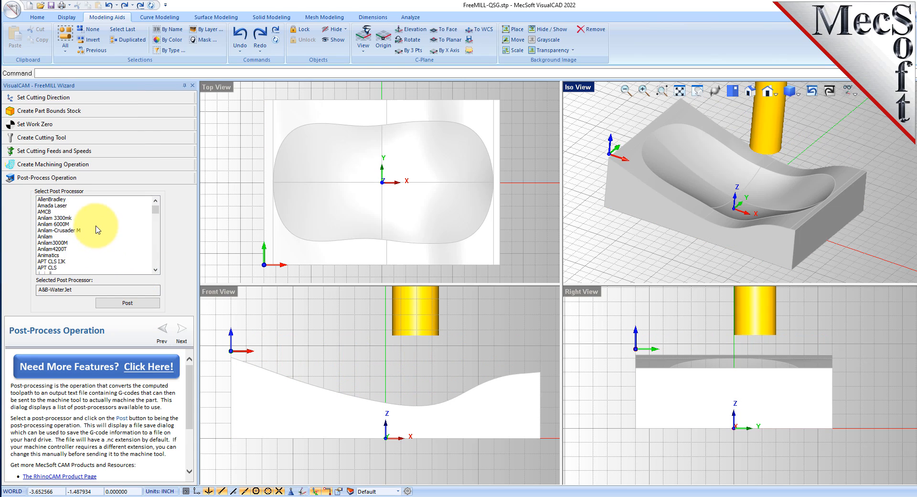
Step: Select the Haas post processor and post the toolpath to G-code
scroll(down, 3)
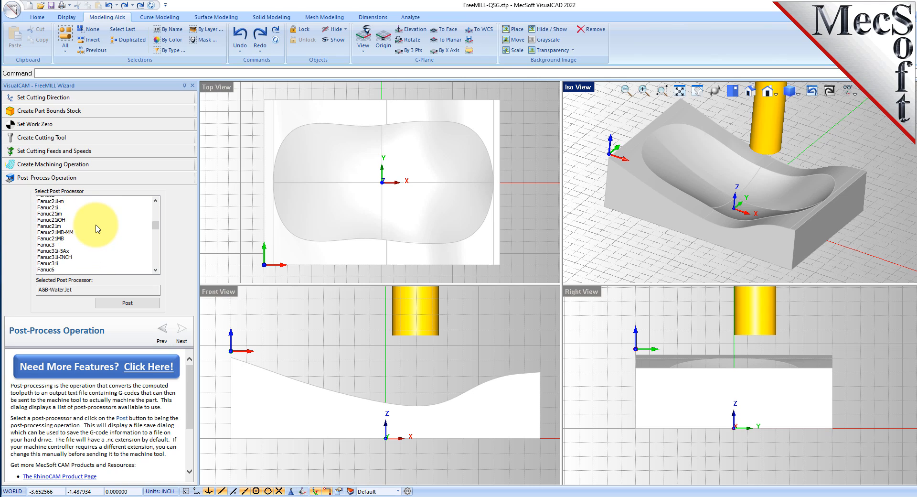
scroll(down, 3)
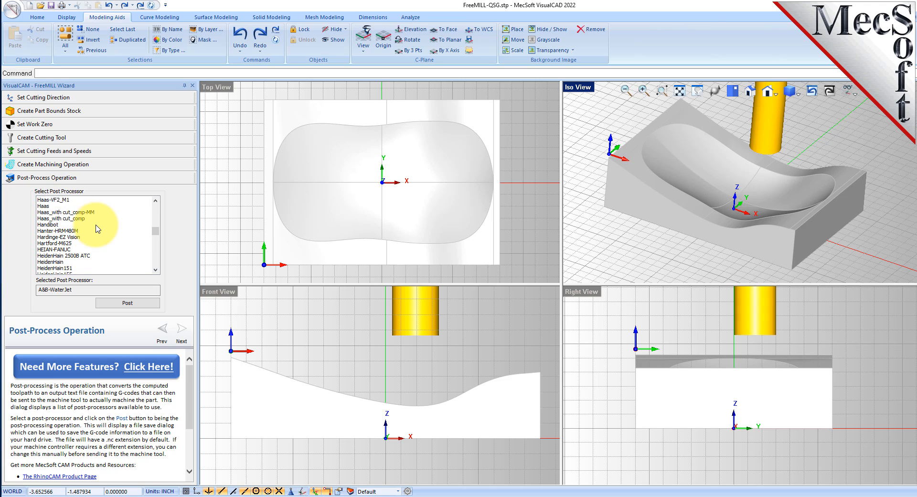
click(43, 205)
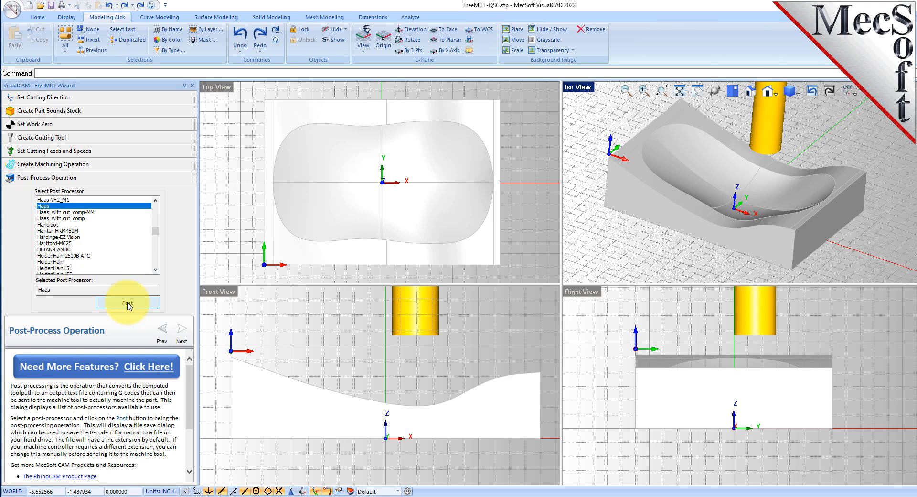
click(127, 302)
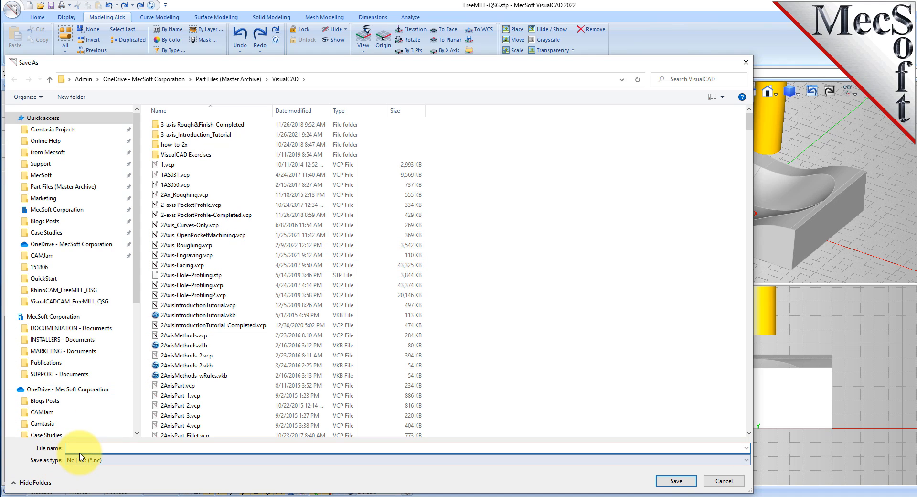
Step: Save the roughing G-code file as VCCFreeMILL-HRough.nc in the VisualCAD folder
text(VC)
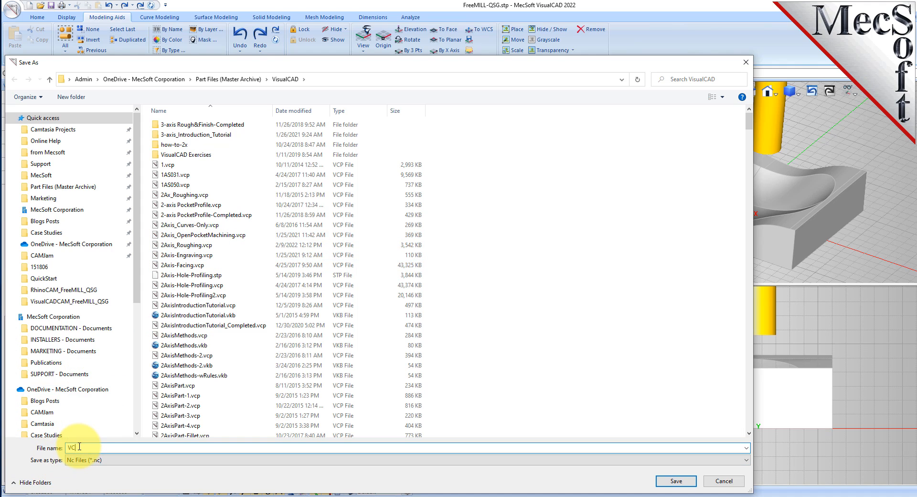
text(CFreeMILL)
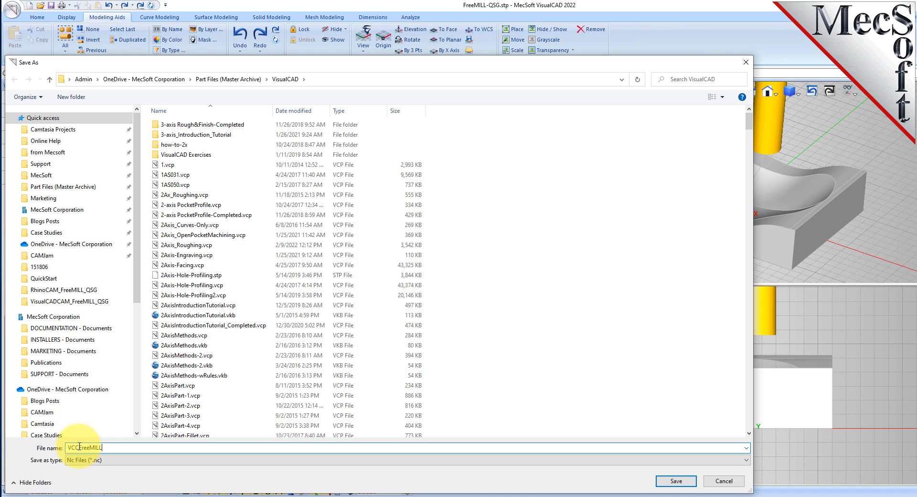
text(-HRo)
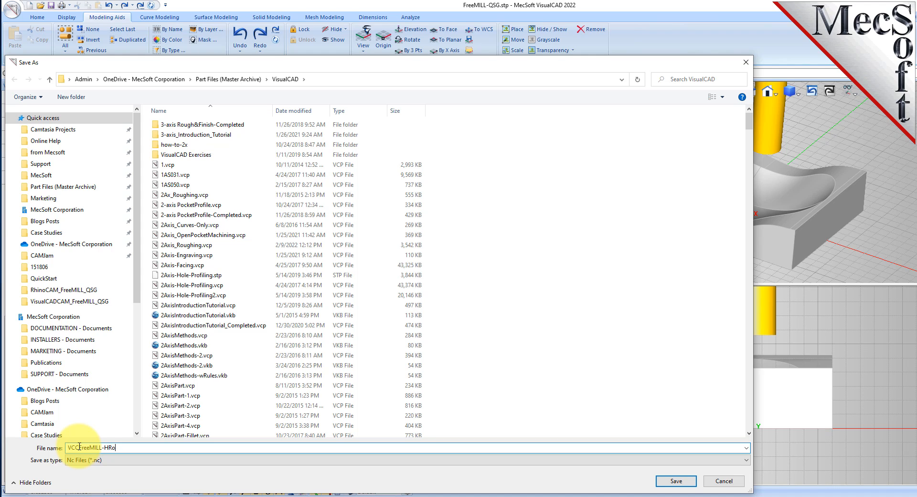
text(ugh.nc)
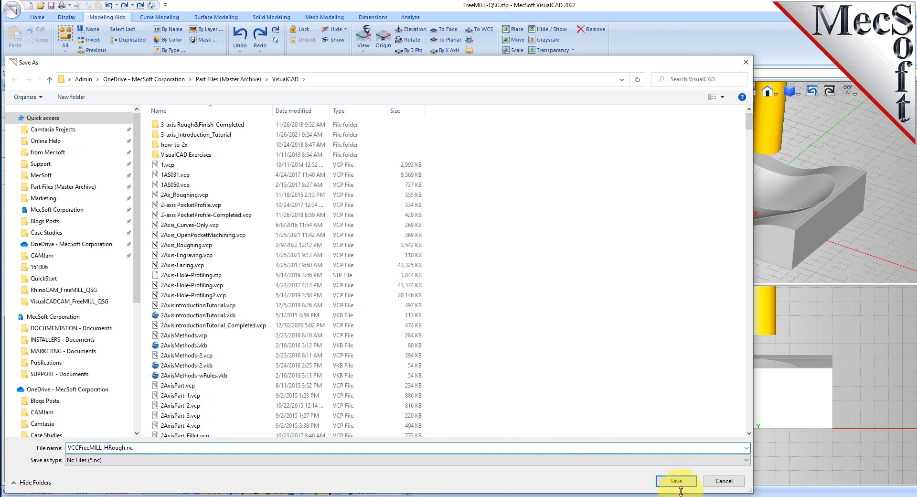
click(676, 481)
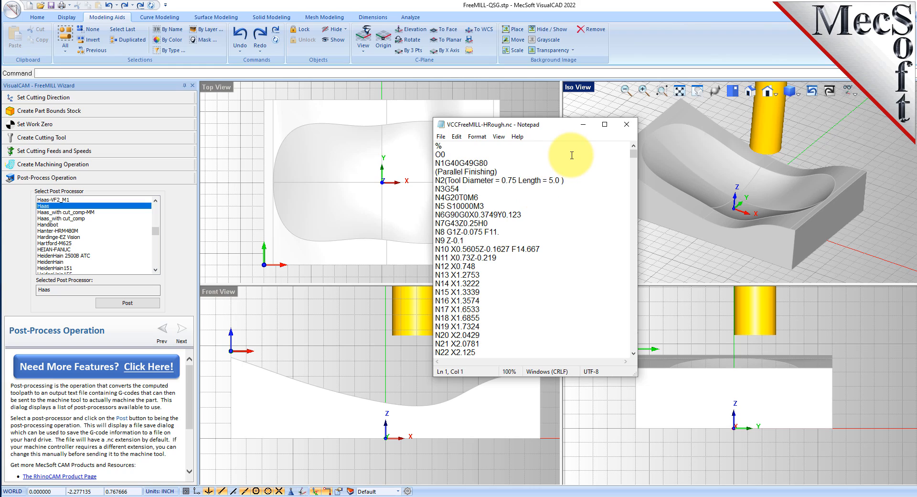
Step: Highlight the (Parallel Finishing) comment line in the G-code, then close Notepad
double_click(467, 171)
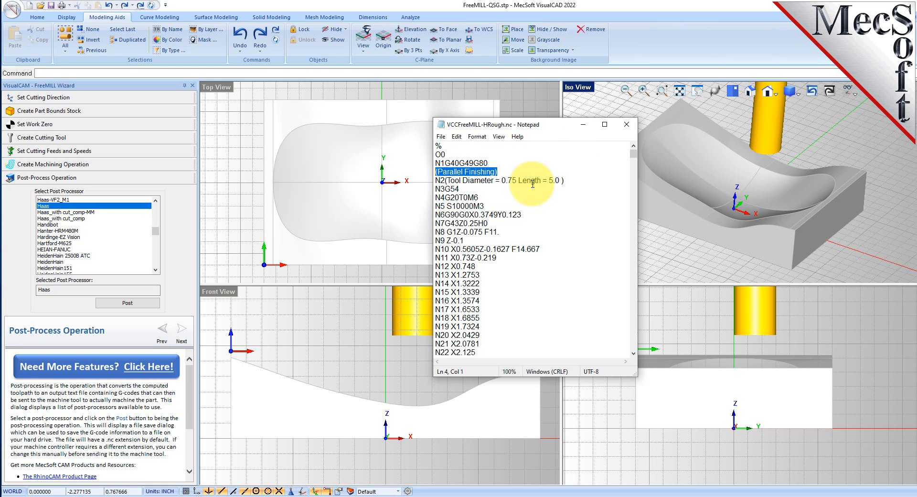
click(626, 124)
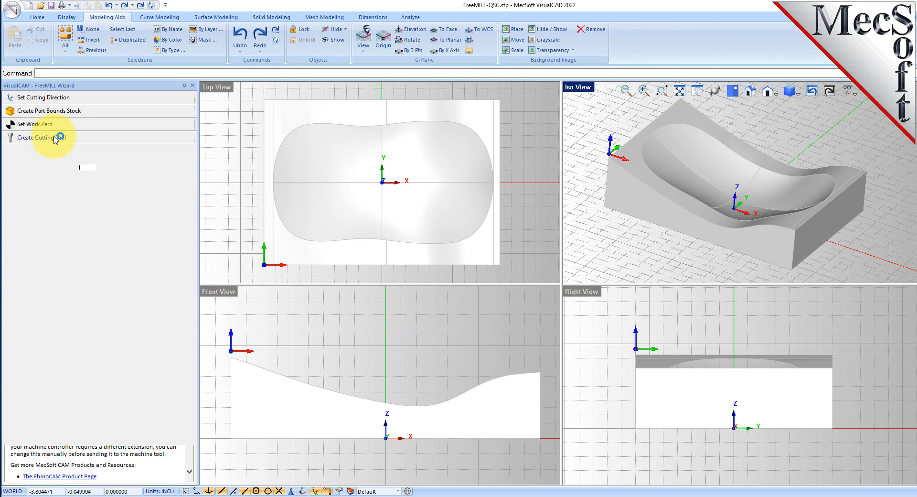
Step: Redefine the cutter with 0.125 diameter, flute length 4 and tool length 5
click(38, 137)
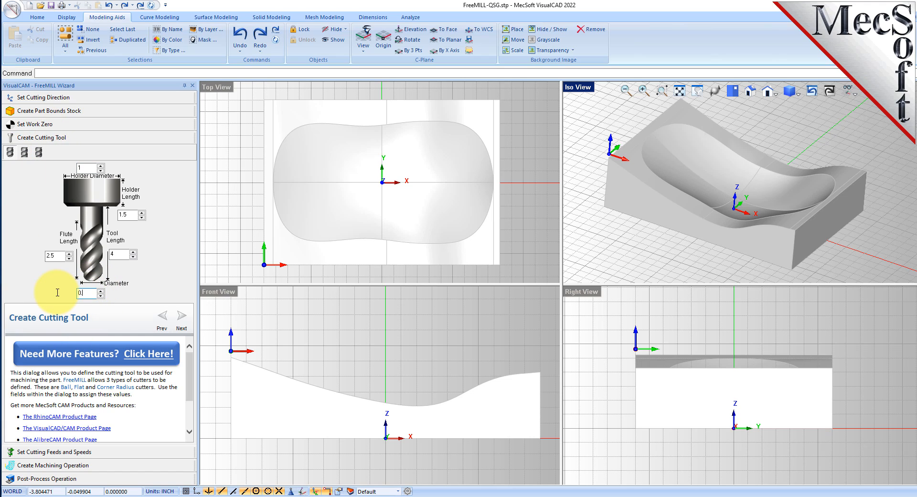
text(0.125)
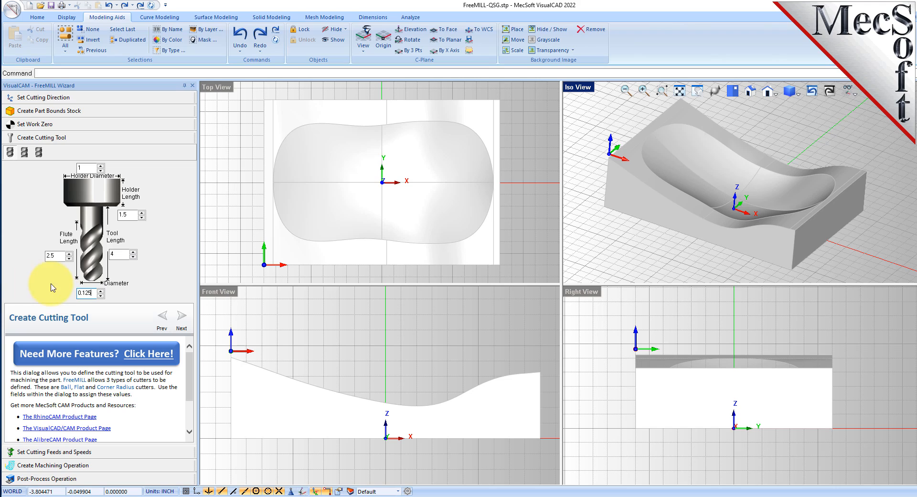
click(53, 255)
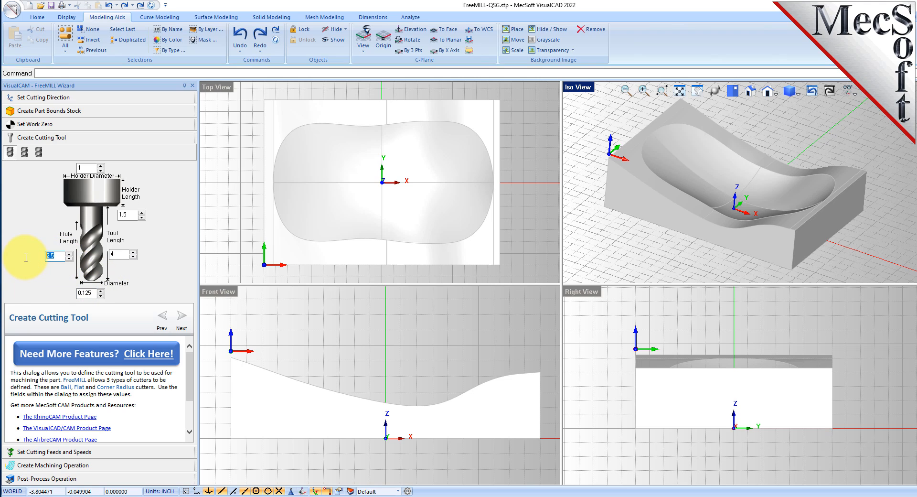
text(4)
click(119, 253)
text(5)
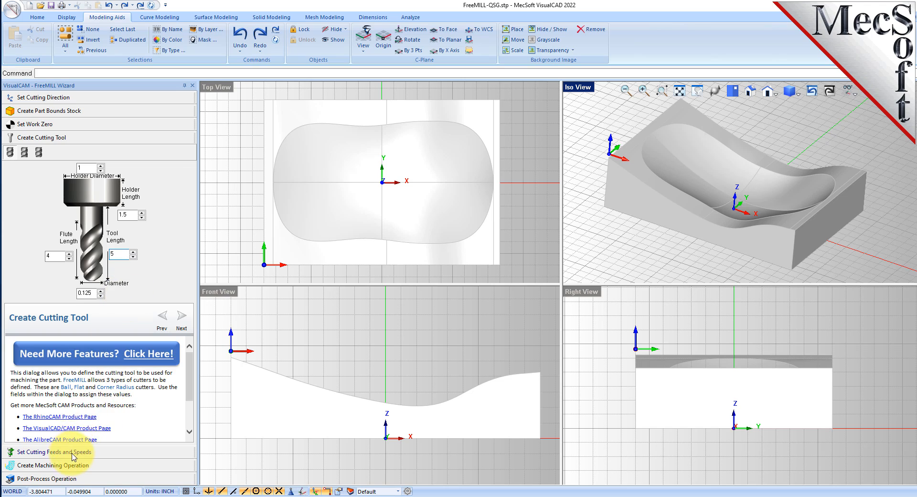
click(43, 452)
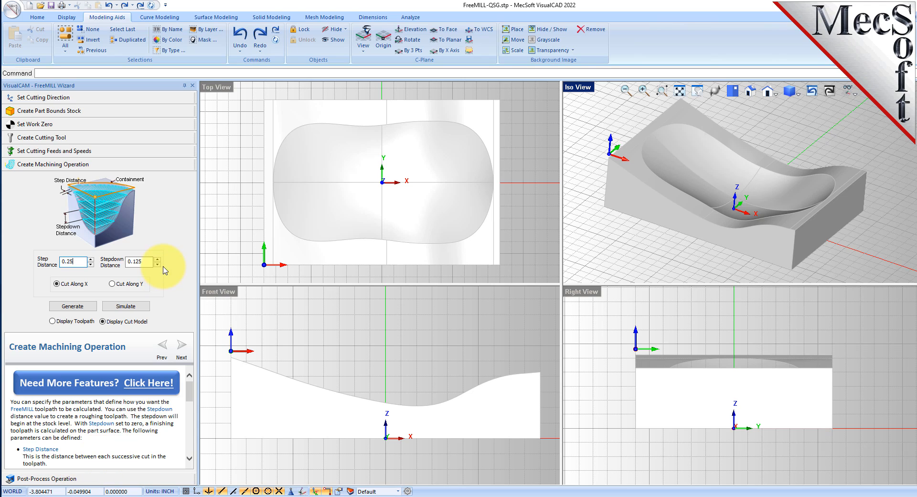
mouse_move(165, 213)
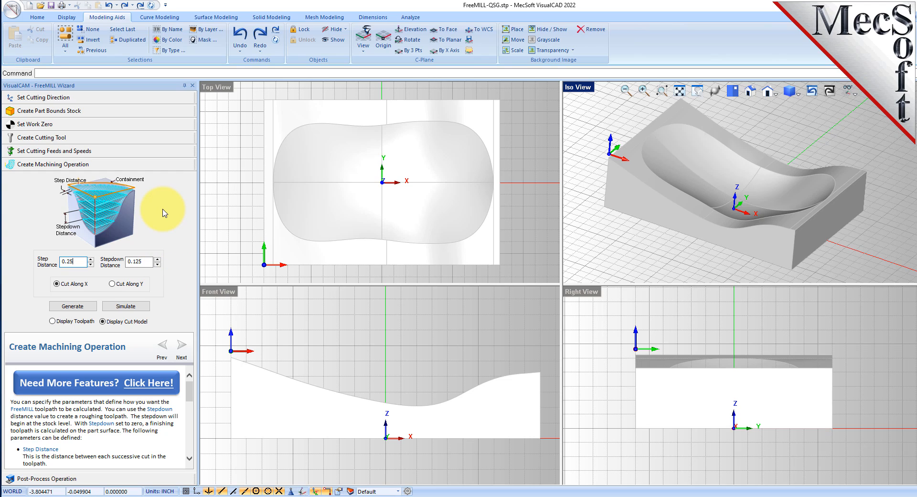
Step: Generate a finishing toolpath with stepdown 0 and step distance 0.02, then inspect it
click(139, 261)
text(0)
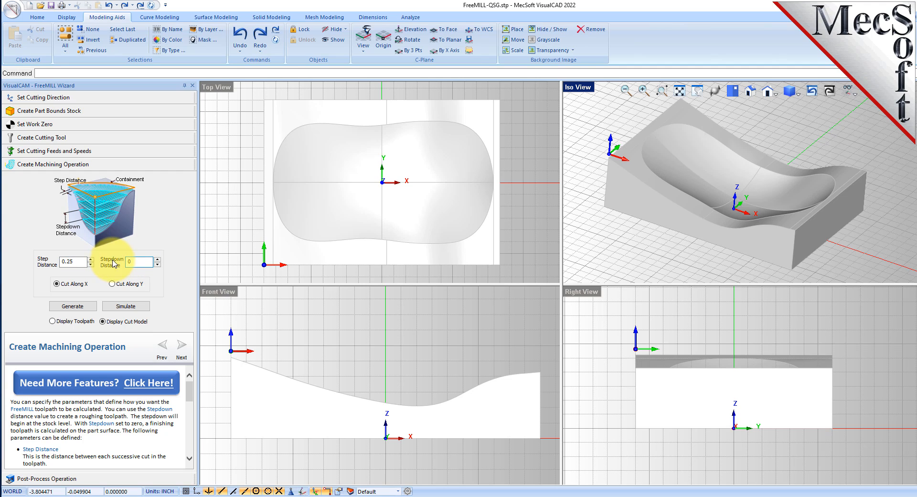
mouse_move(481, 383)
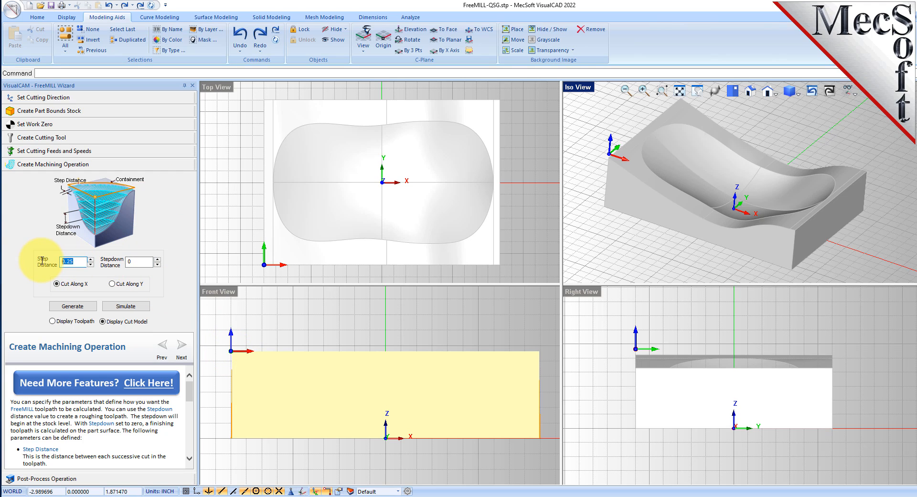
text(0.02)
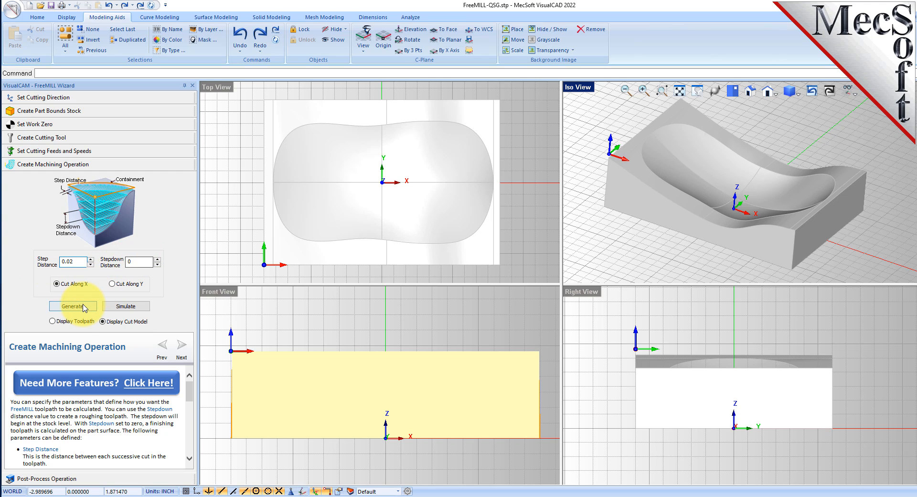
click(72, 306)
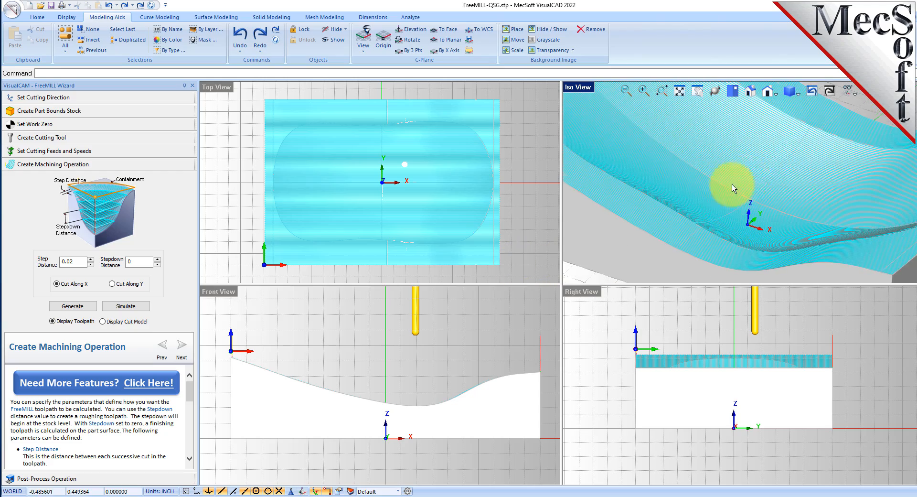
drag(733, 188, 793, 165)
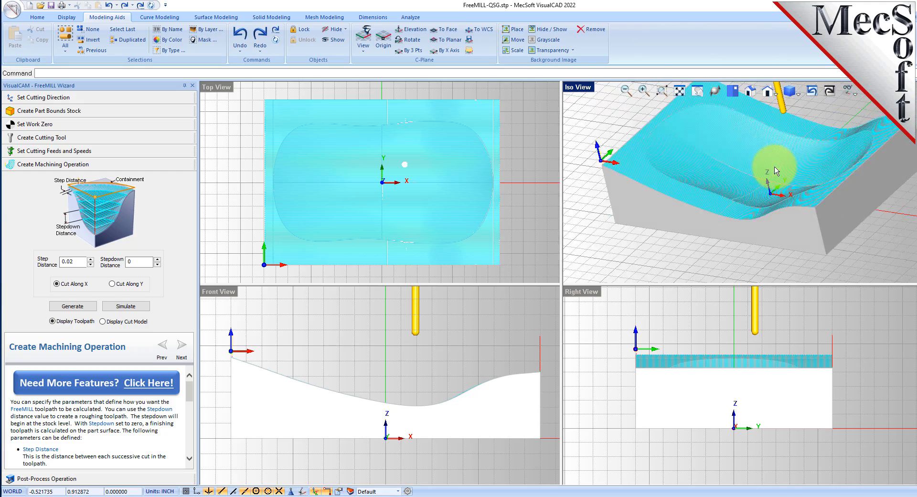
drag(775, 170, 757, 208)
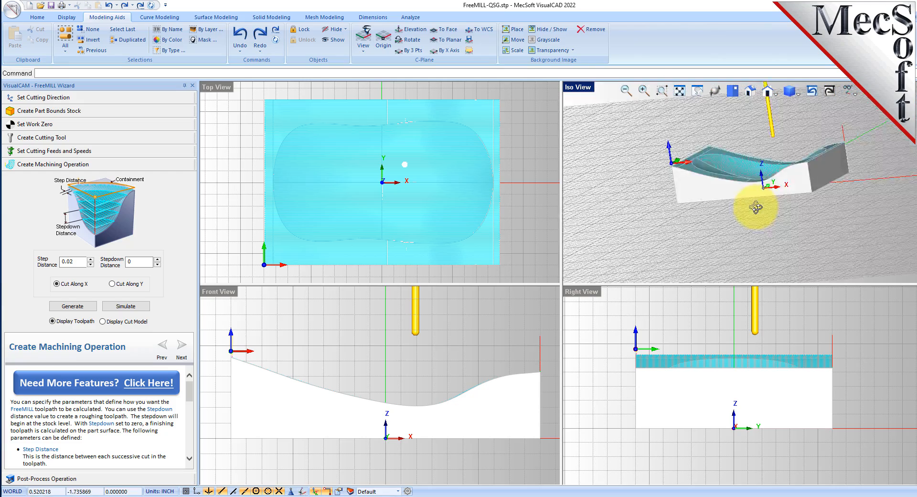
Step: Simulate the finishing toolpath, comparing the toolpath display against the smooth cut model
click(125, 306)
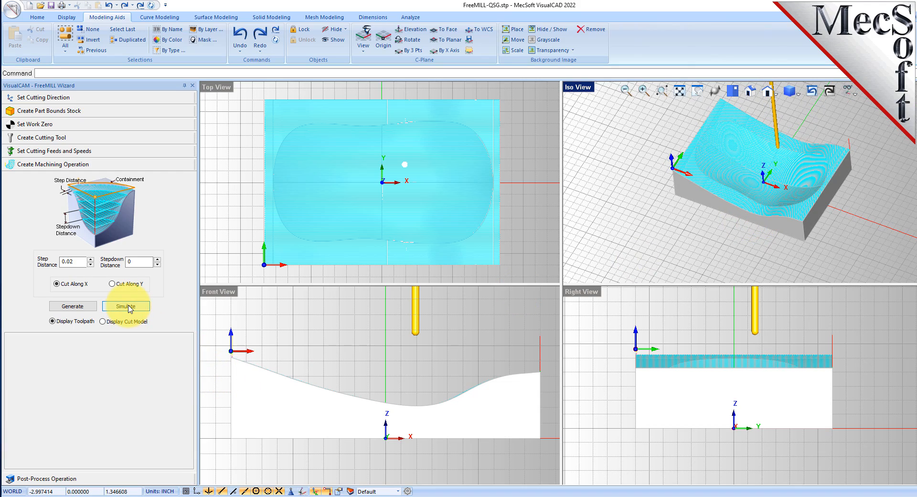
click(125, 306)
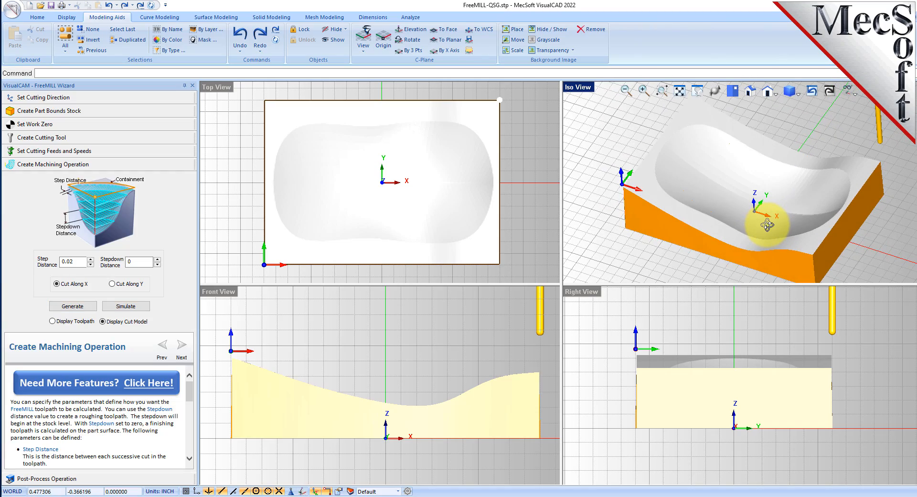
click(52, 321)
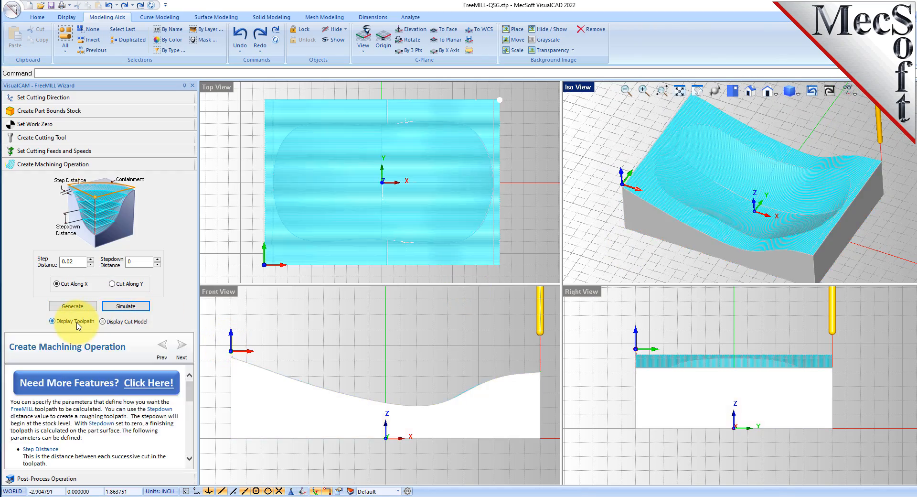
click(104, 321)
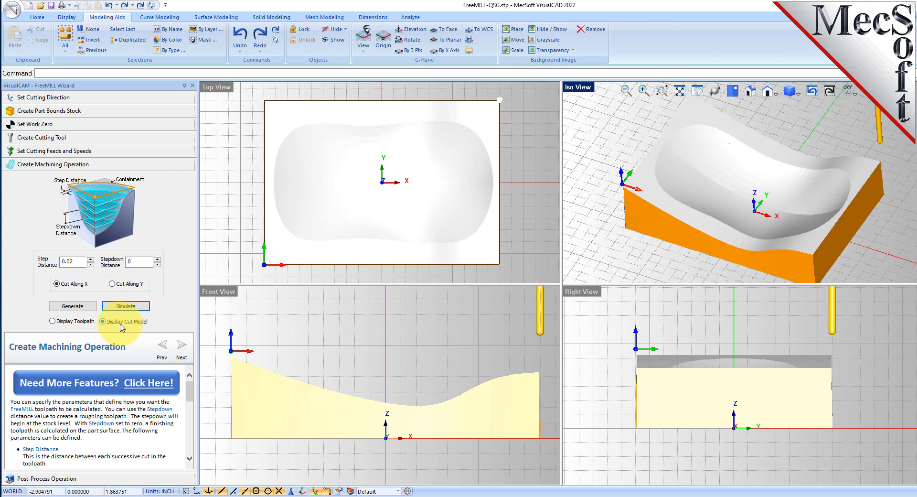
click(50, 321)
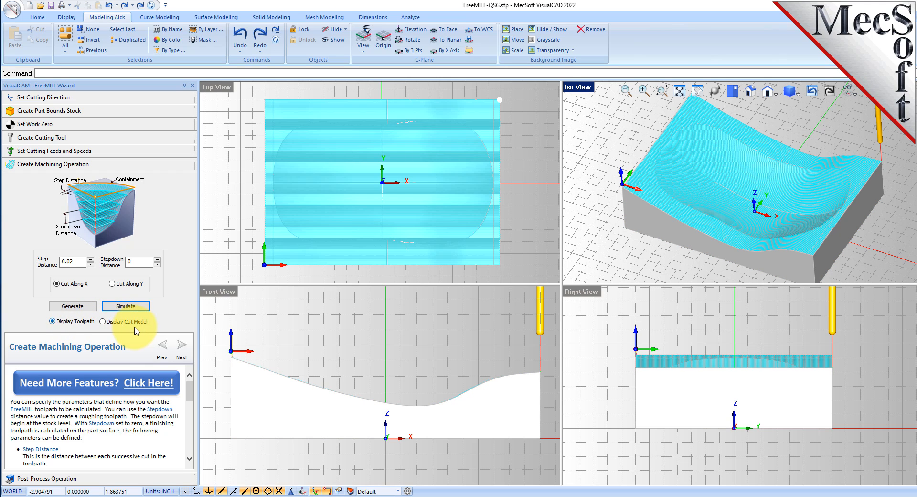
click(102, 321)
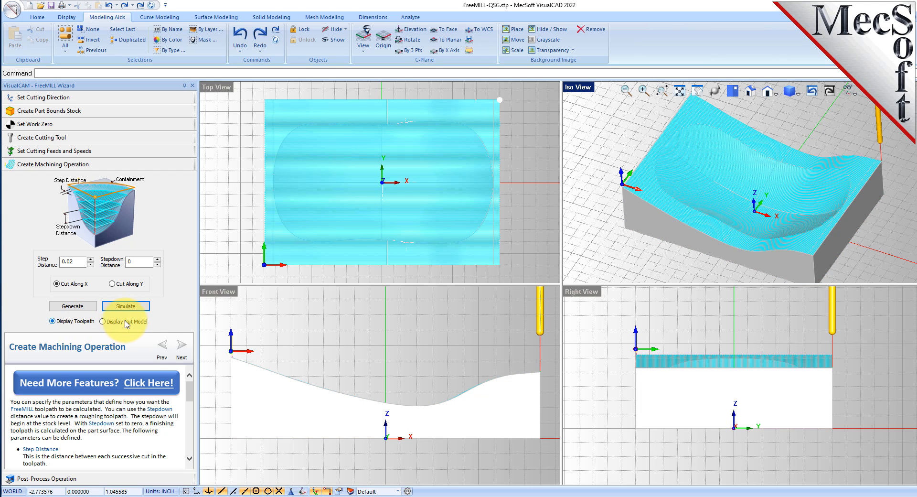
click(102, 322)
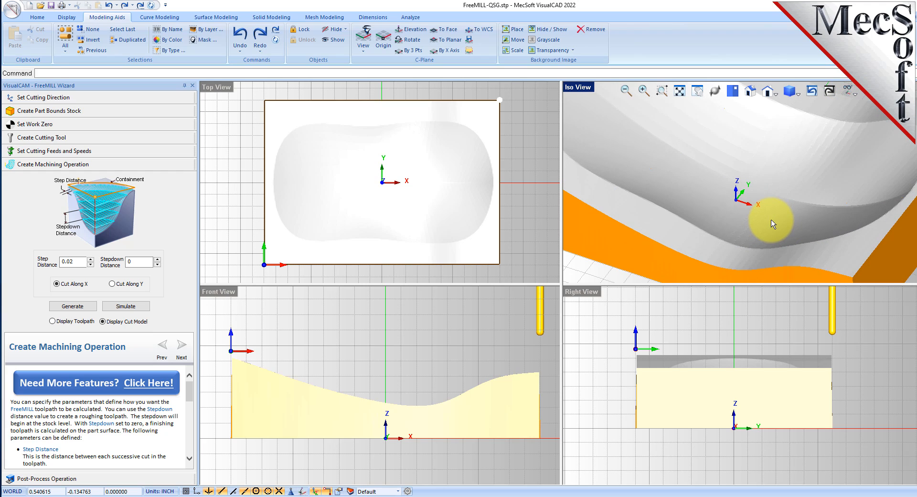
drag(772, 223, 767, 236)
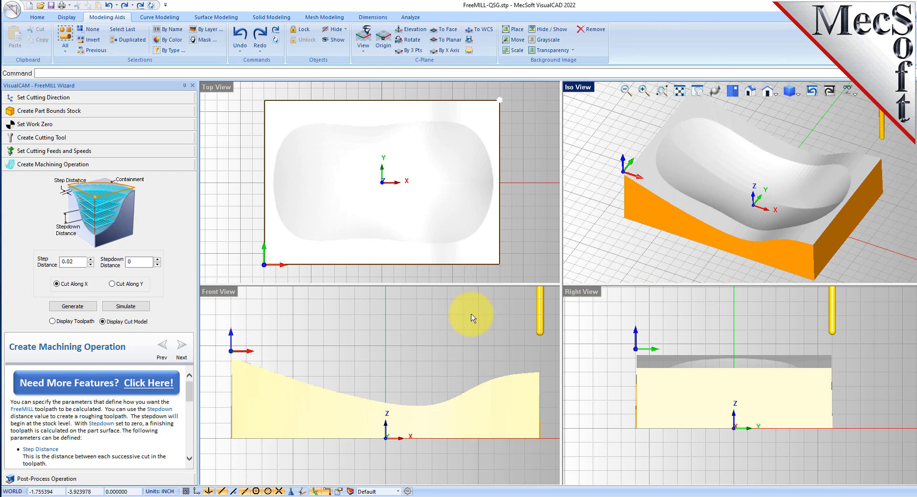
click(47, 178)
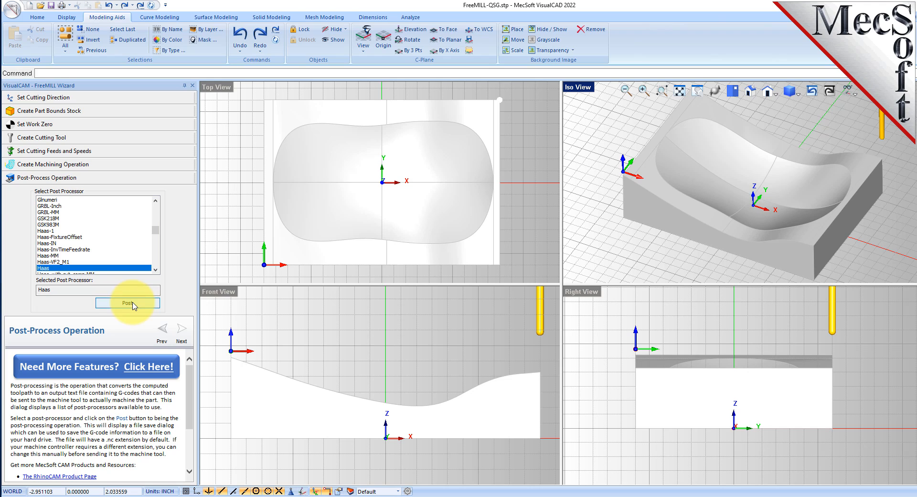
Step: Post the finishing toolpath for Haas and save it as VCCFree-MILL-PFinish.nc
click(127, 303)
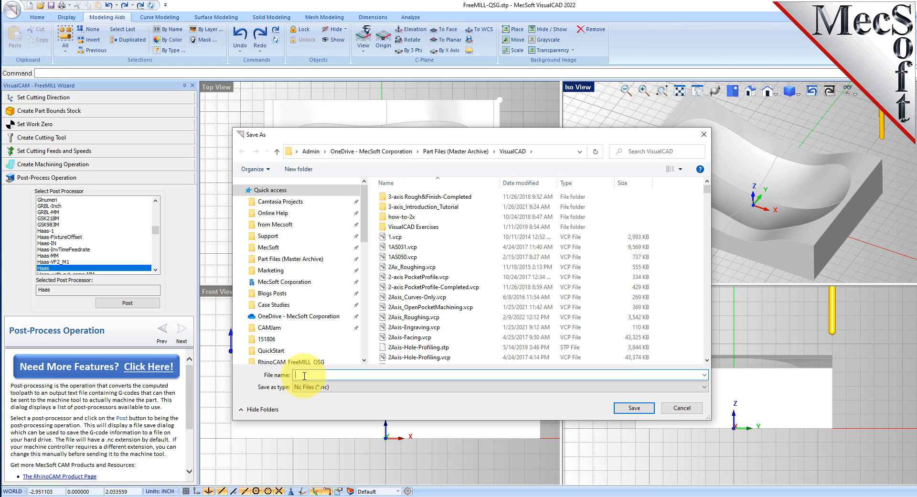
text(VCFree-MILL)
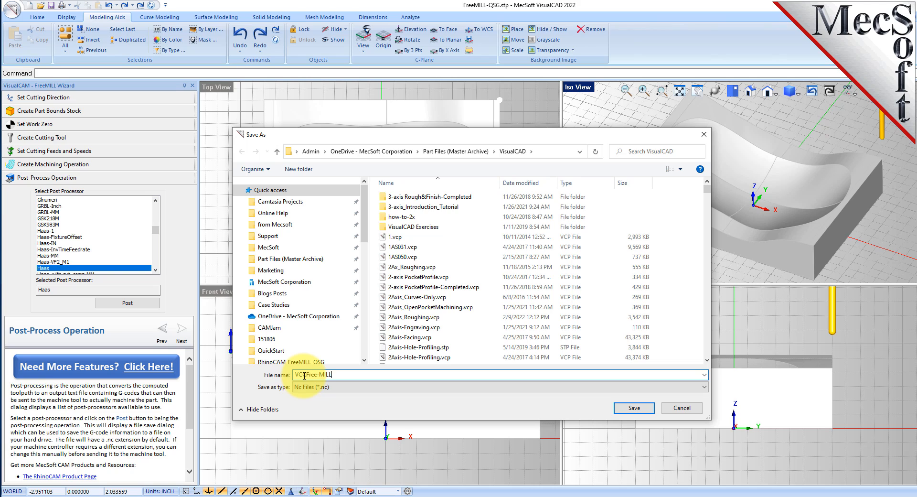
text(-PF)
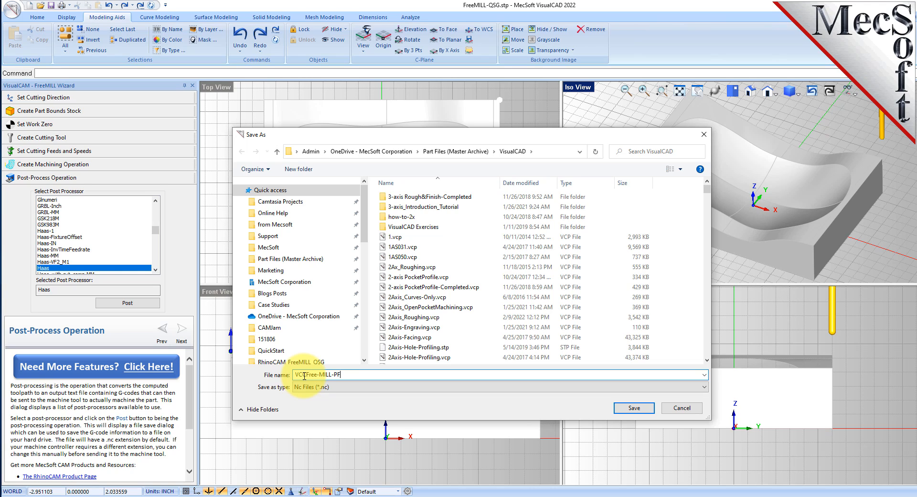
text(inish.nc)
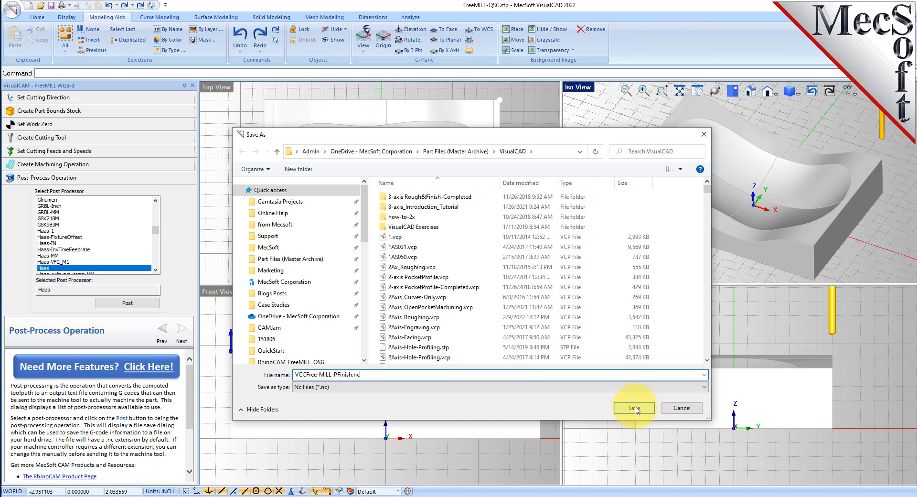
click(633, 407)
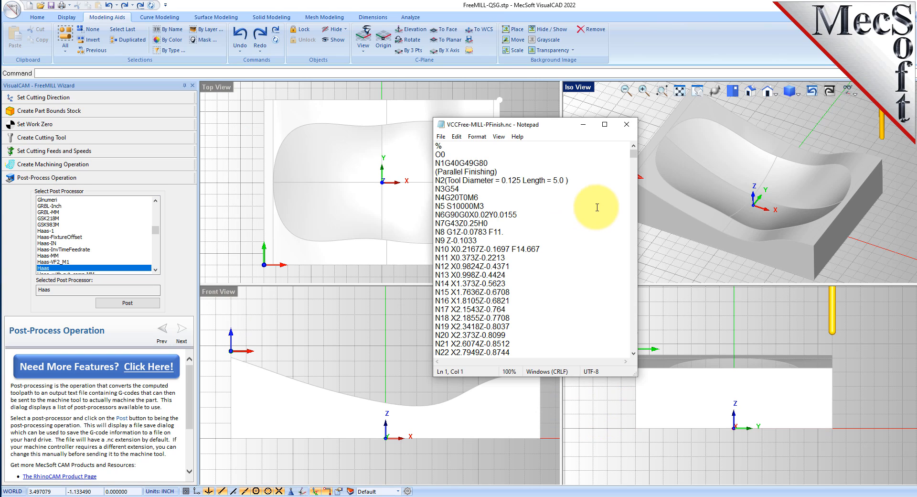